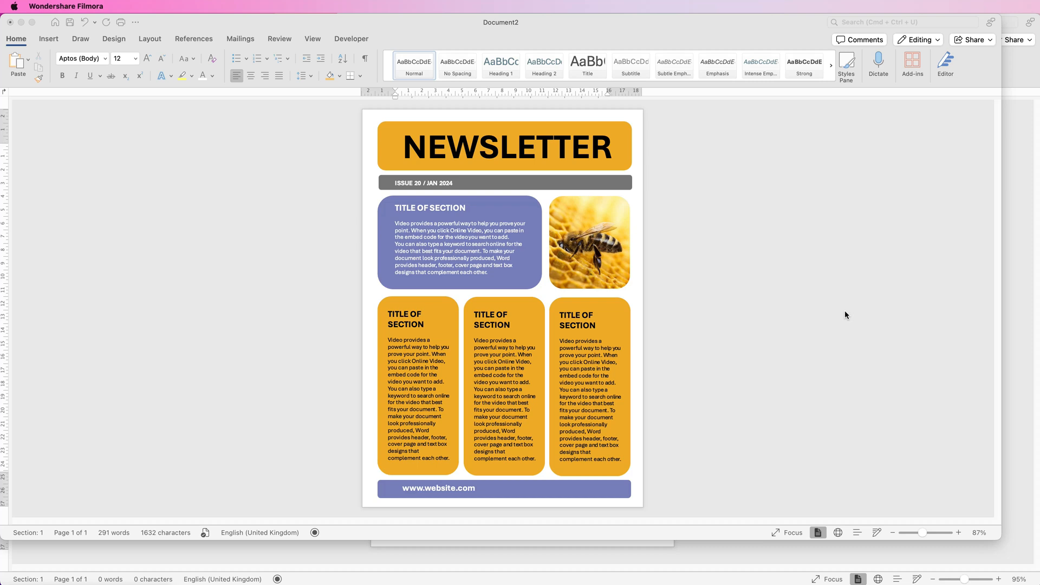
mouse_move(350, 292)
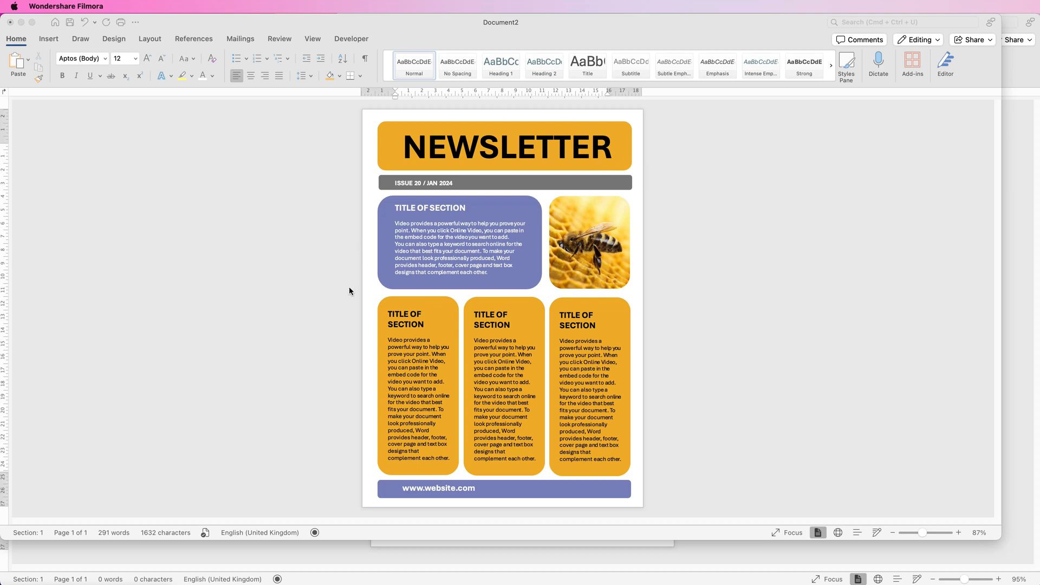
mouse_move(610, 397)
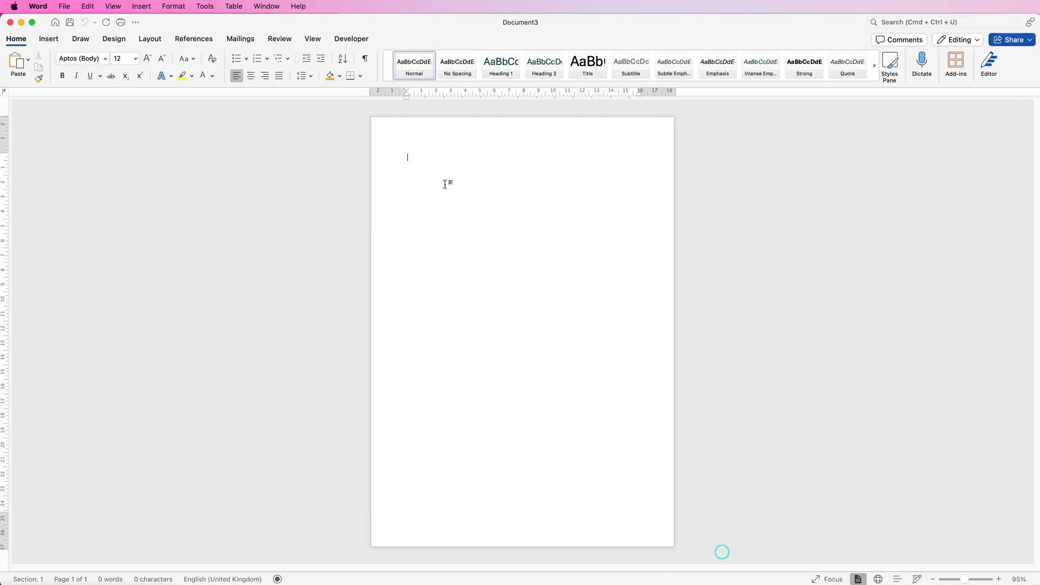
Draw a tall rounded rectangle from the Shapes gallery onto the blank page
click(47, 39)
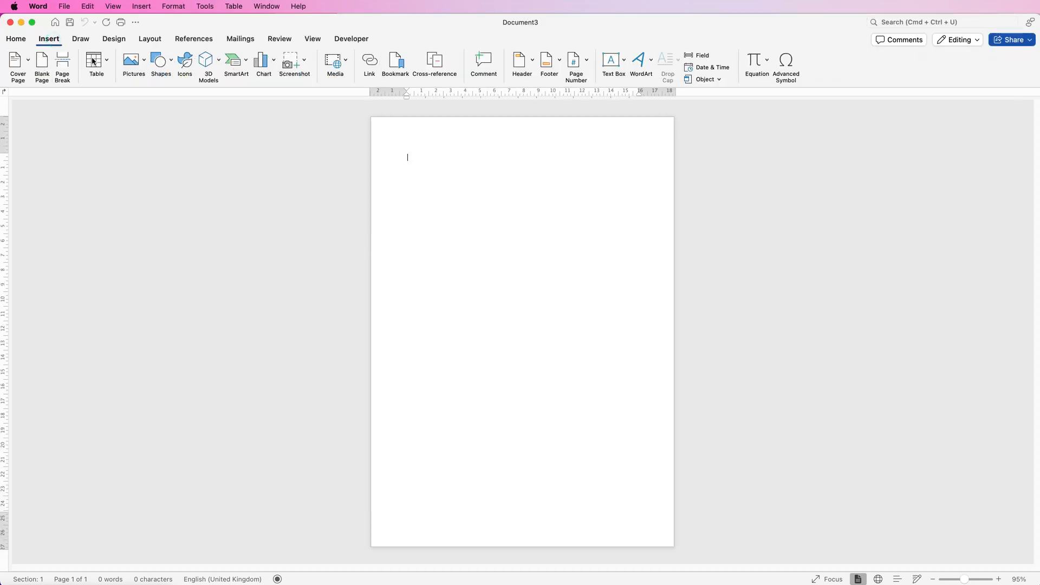
click(160, 63)
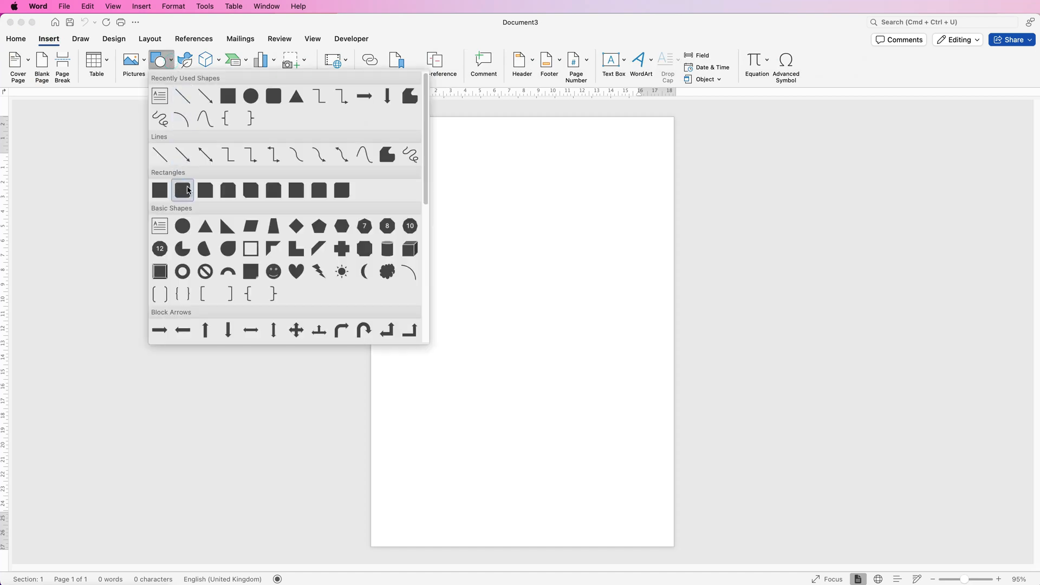
click(183, 189)
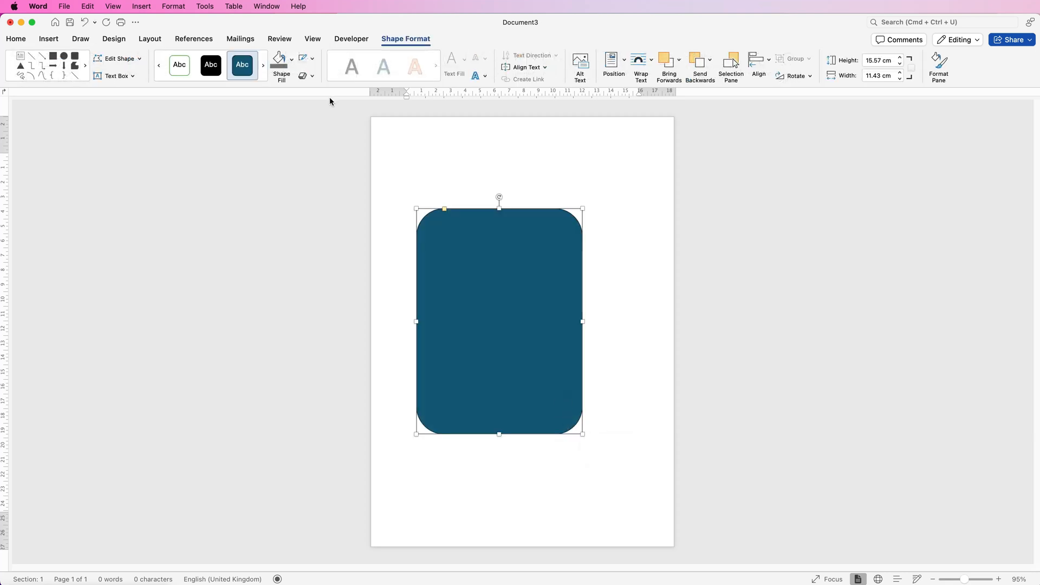
mouse_move(444, 213)
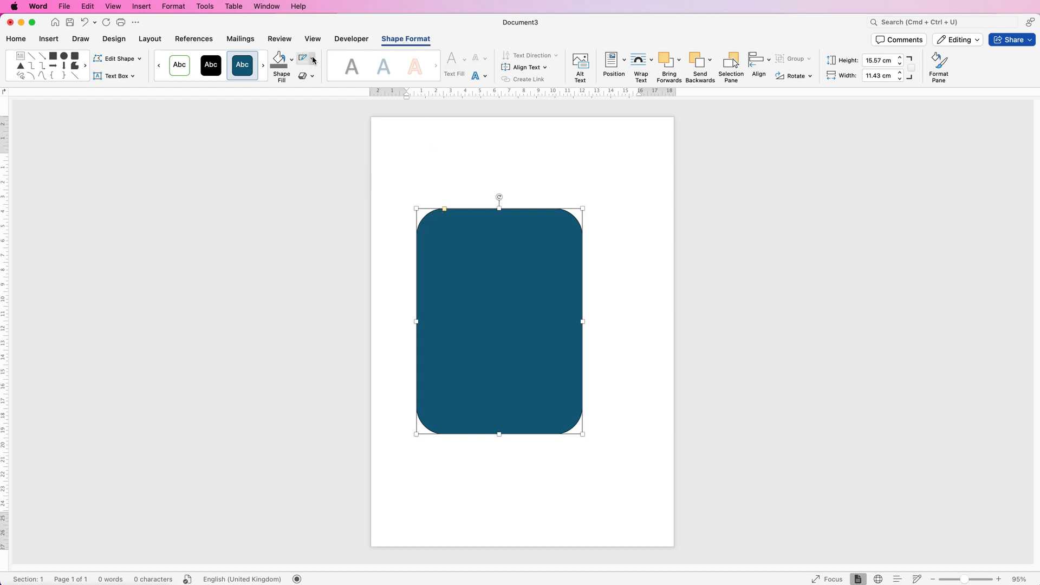
Give the rounded rectangle no outline and a custom fill colour from More Fill Colours
click(311, 61)
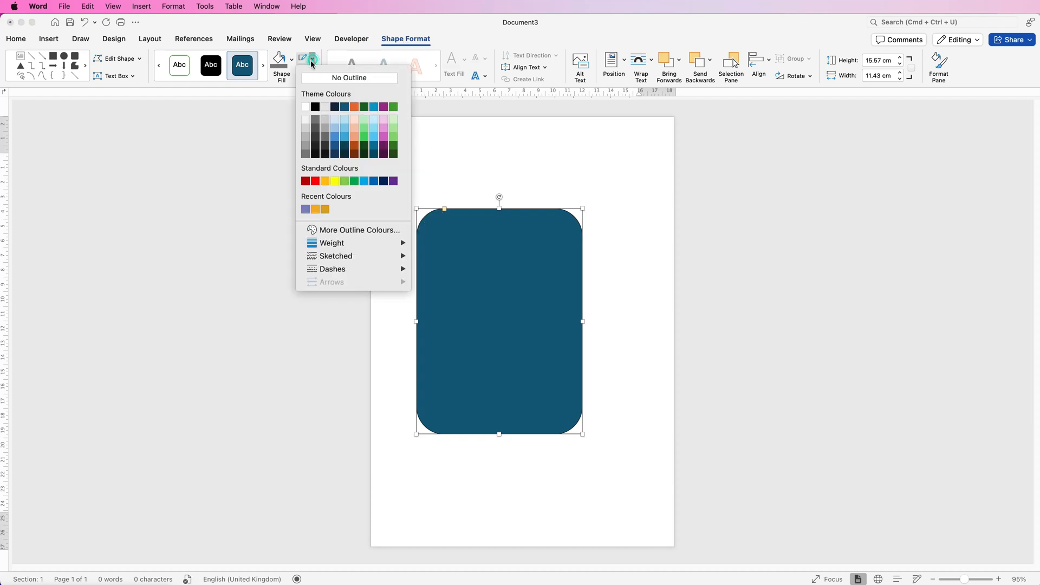
click(350, 79)
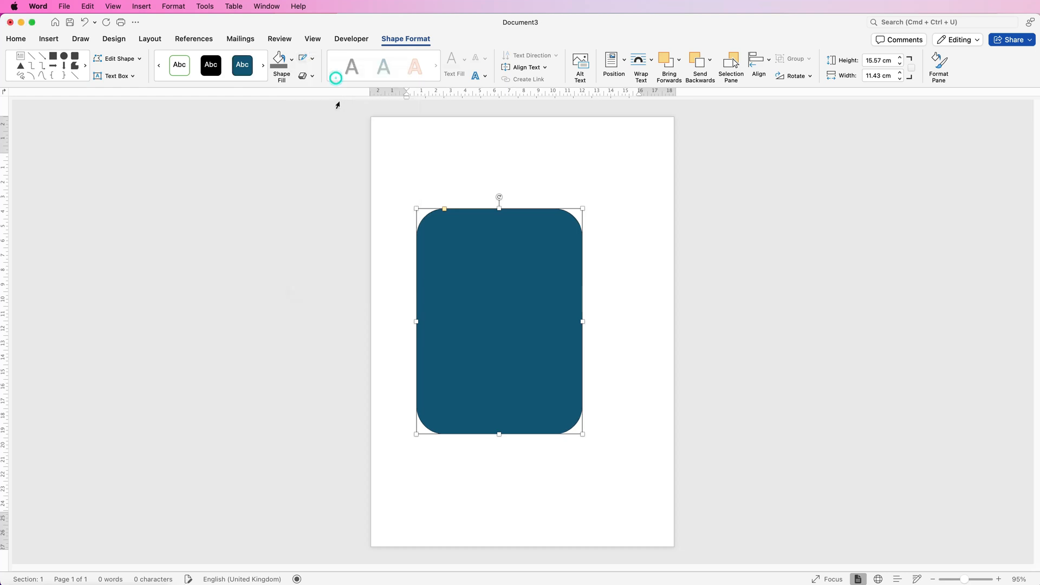
click(291, 66)
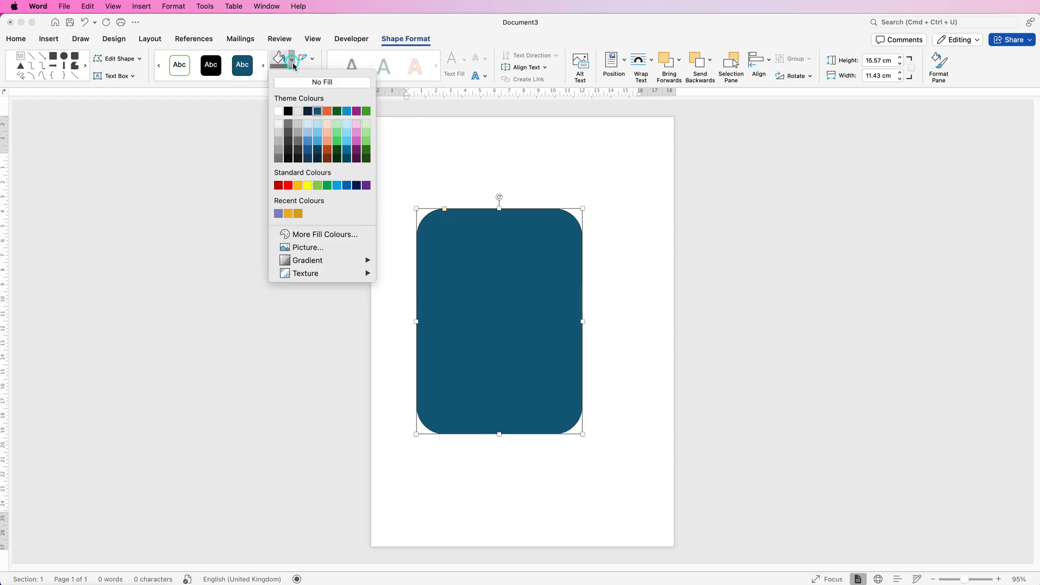
mouse_move(311, 200)
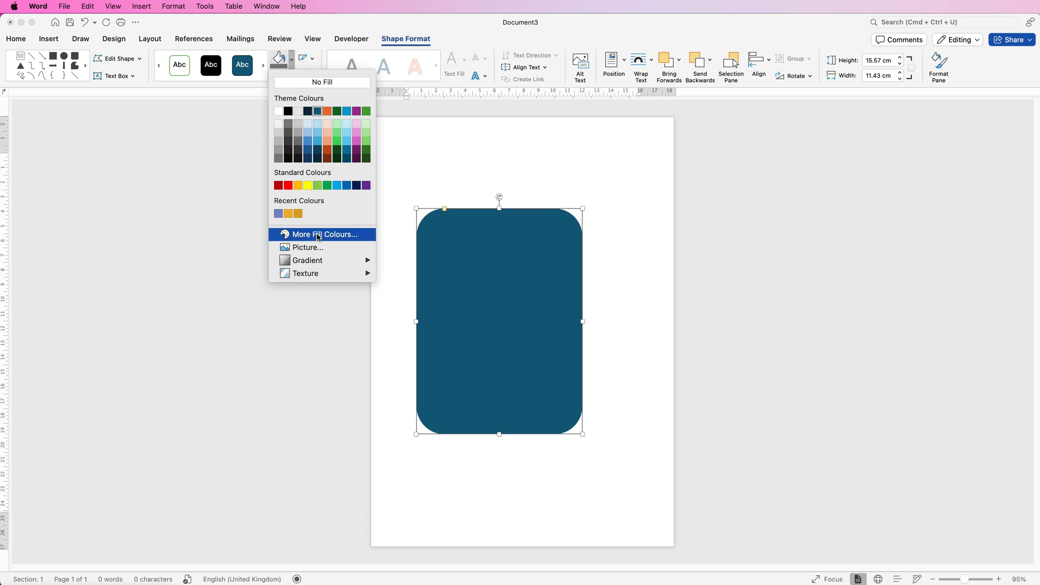
click(324, 234)
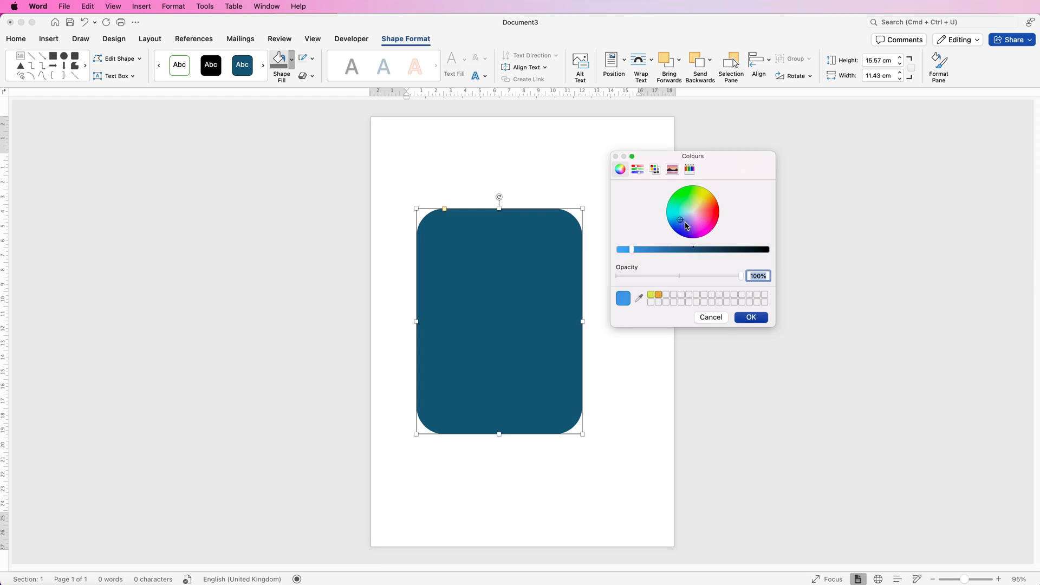
click(681, 220)
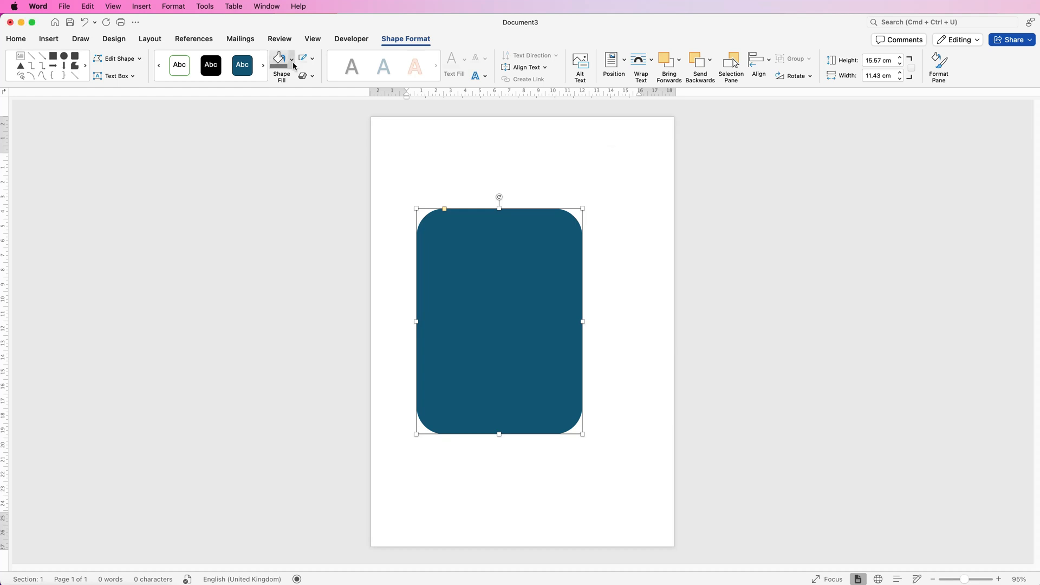
mouse_move(293, 223)
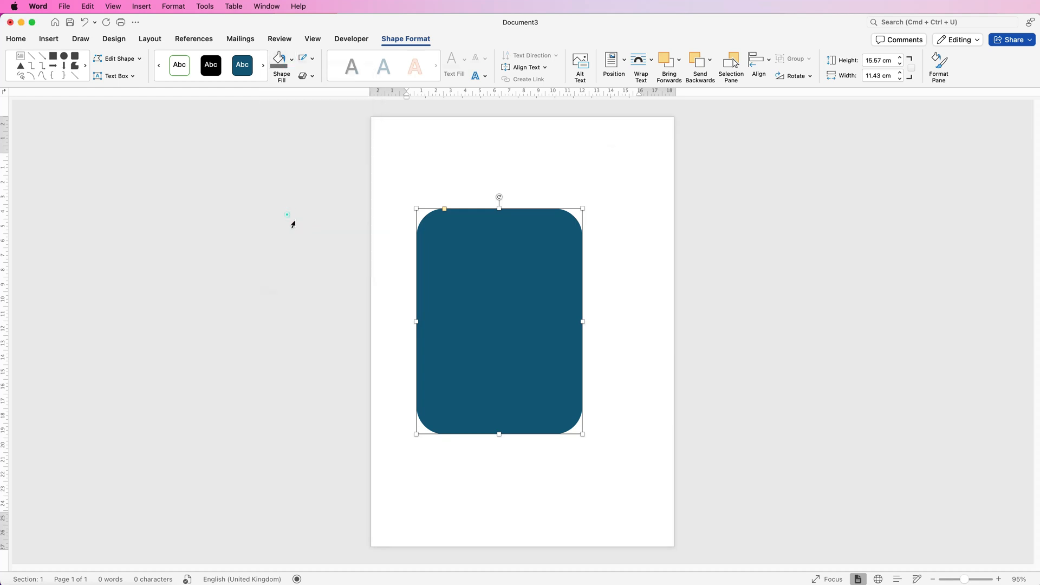
Draw a horizontal text box inside the orange rounded rectangle
click(278, 58)
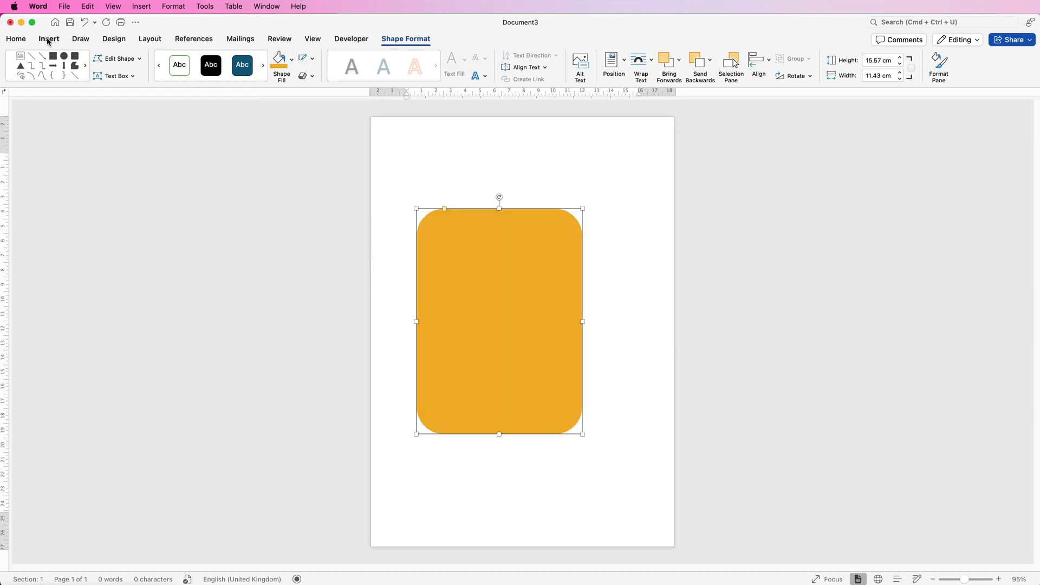
click(49, 39)
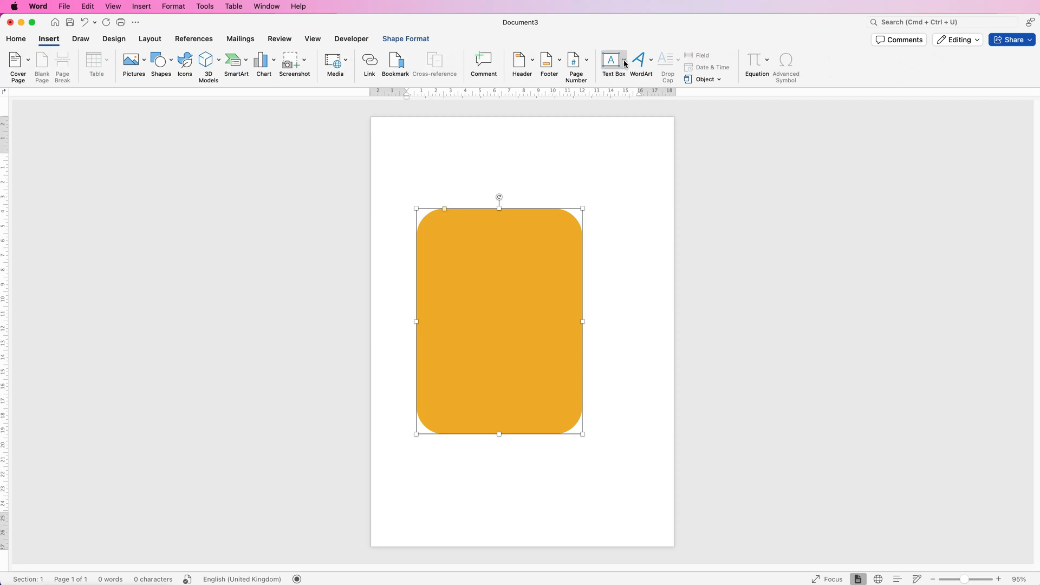
click(622, 59)
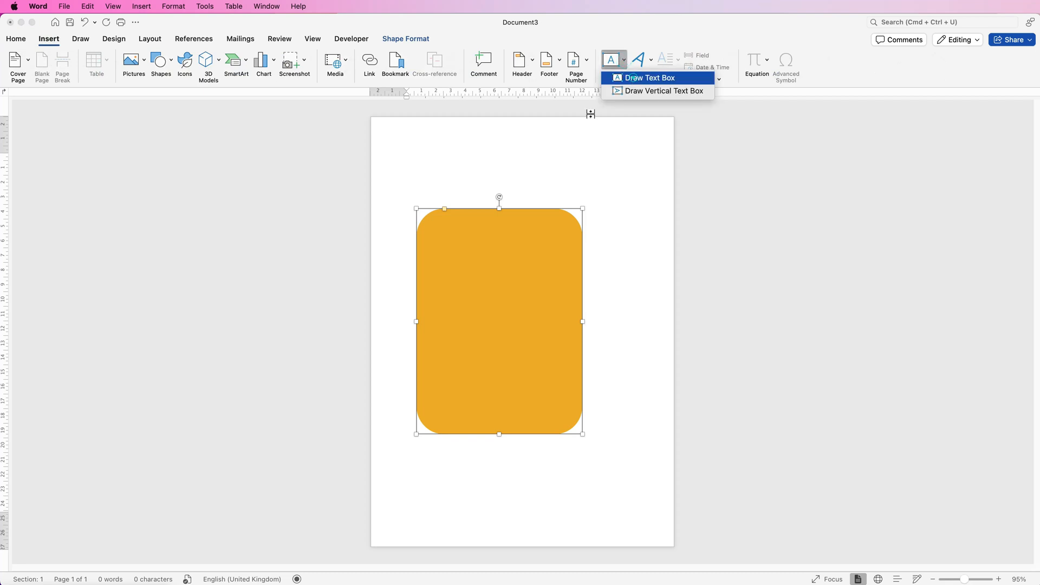
click(665, 91)
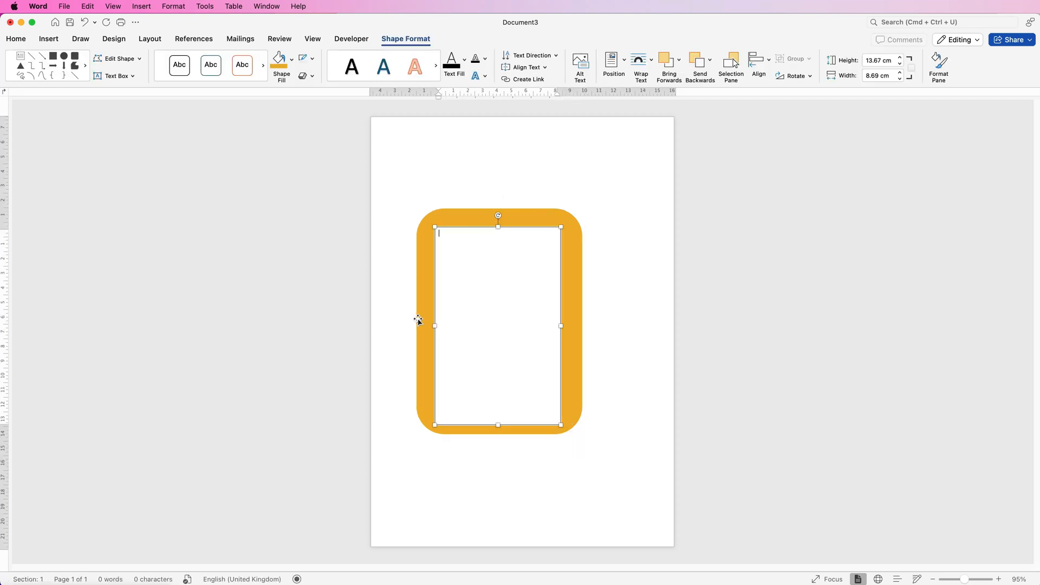
mouse_move(519, 366)
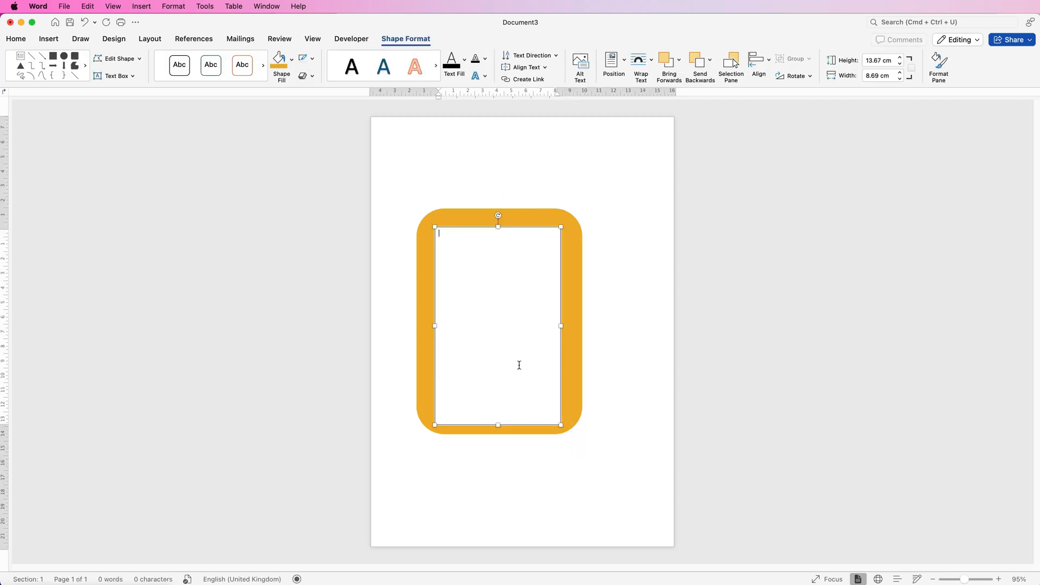
mouse_move(579, 314)
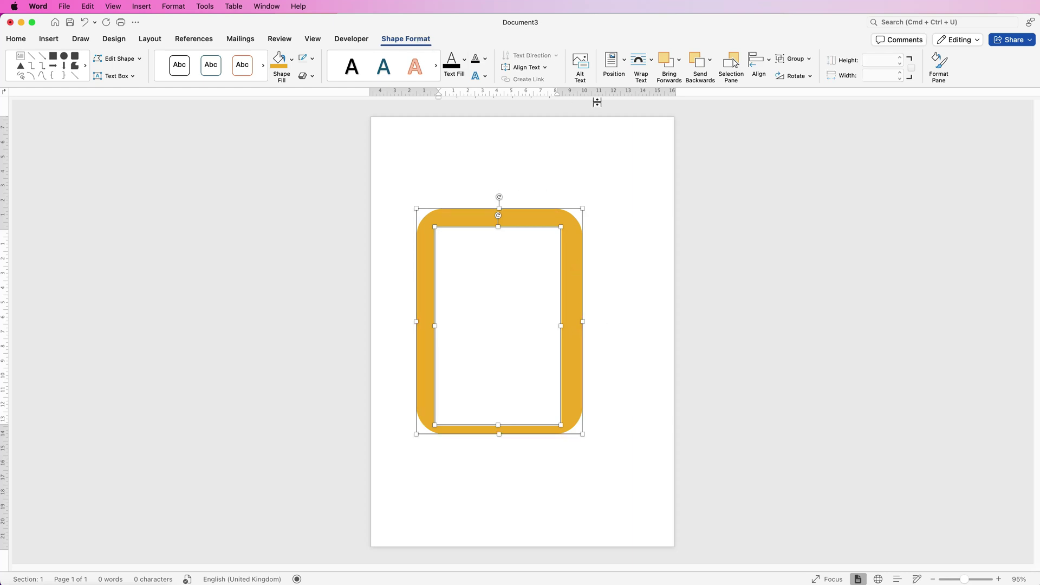
Group the rounded rectangle and the text box into one object
click(759, 64)
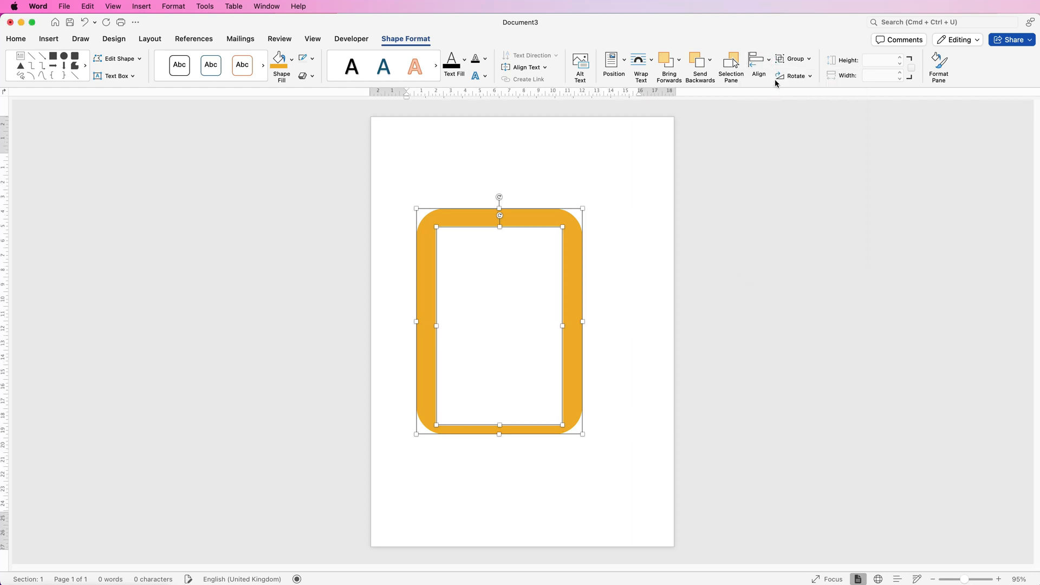
click(759, 63)
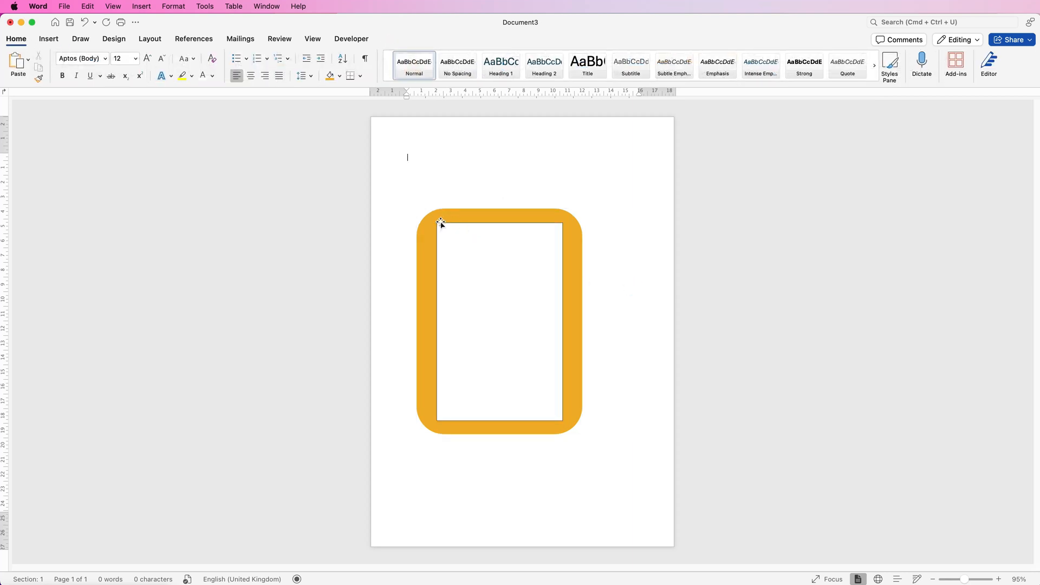
mouse_move(472, 297)
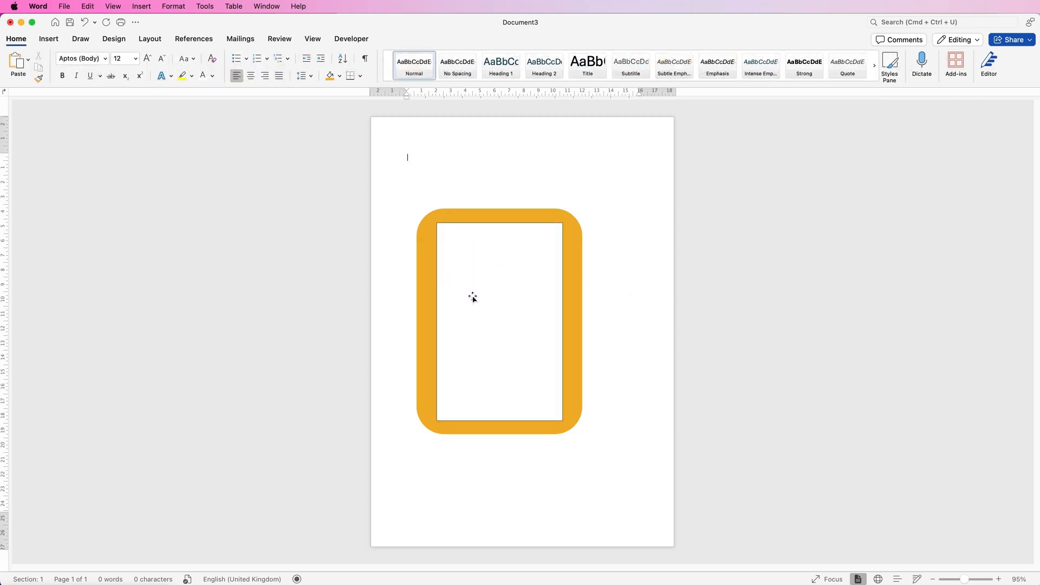
Fill the inner text box with the recent orange so the panel reads as solid
click(499, 286)
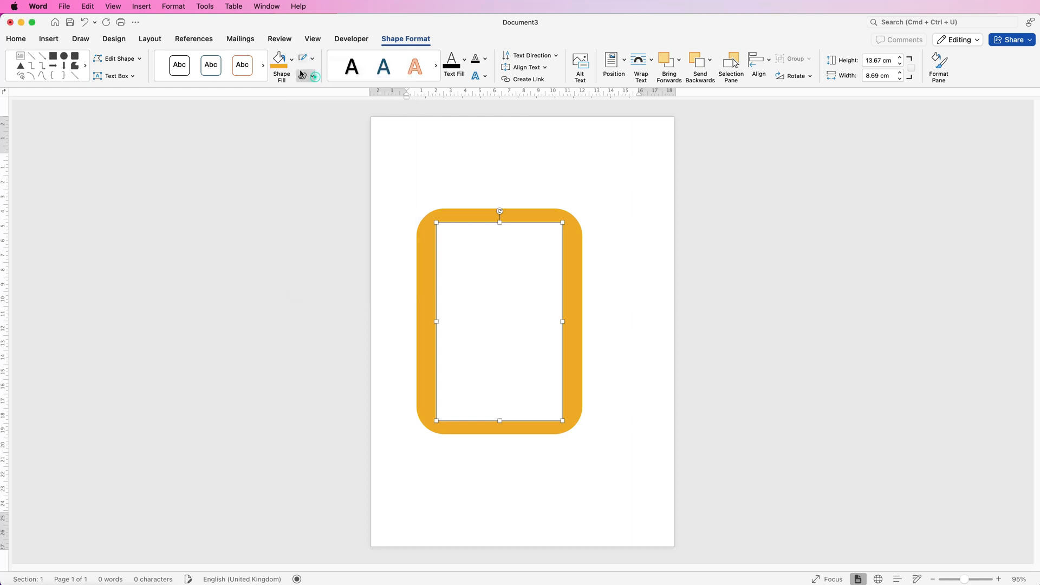
click(290, 58)
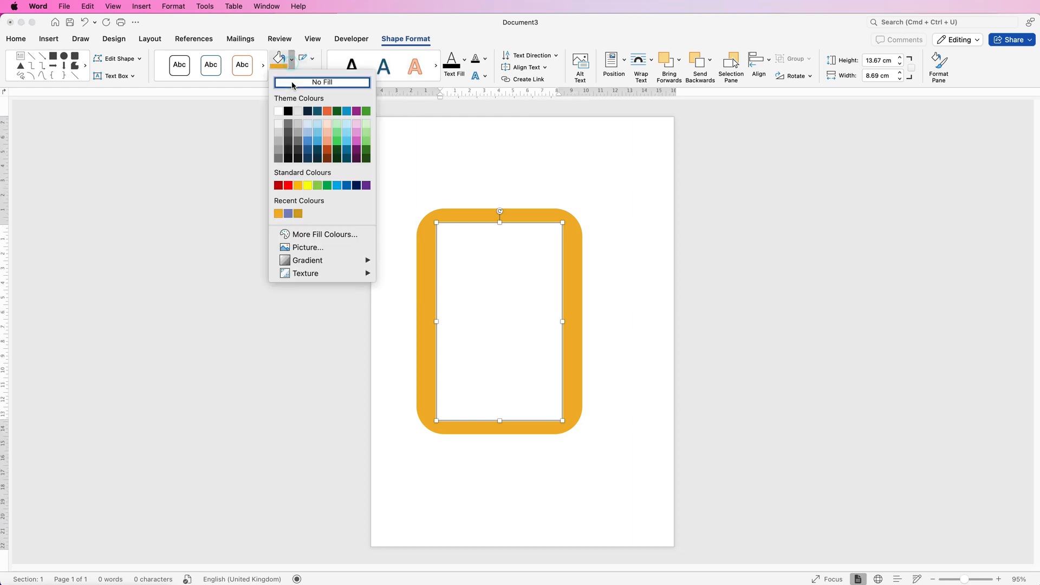
click(278, 214)
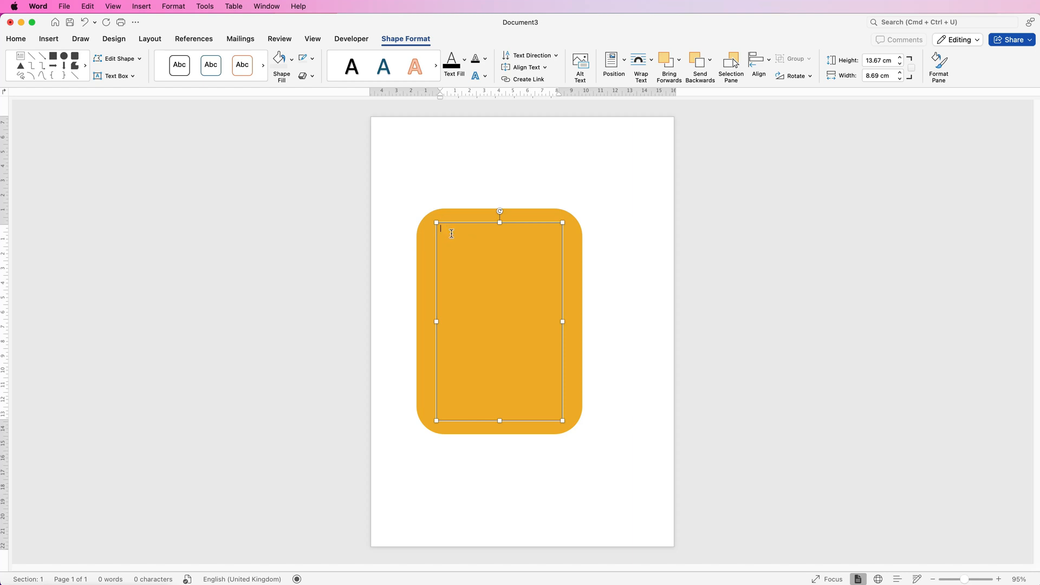
mouse_move(448, 30)
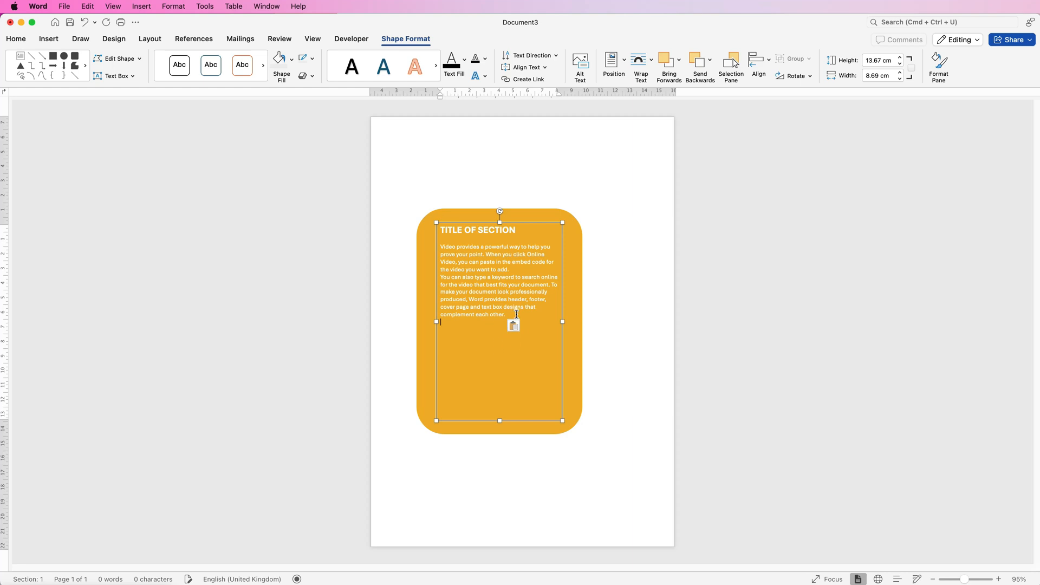
mouse_move(574, 346)
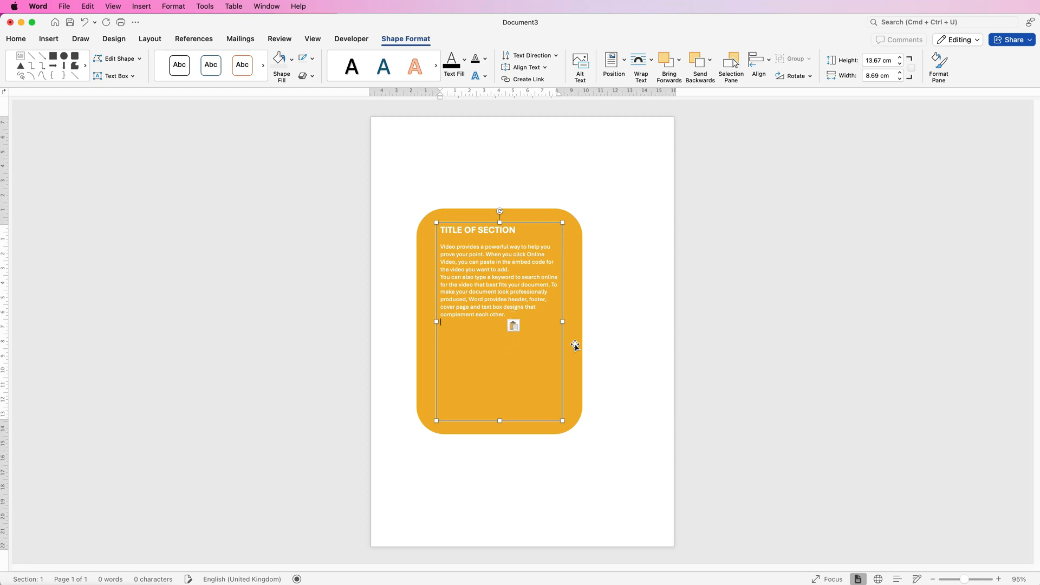
mouse_move(416, 255)
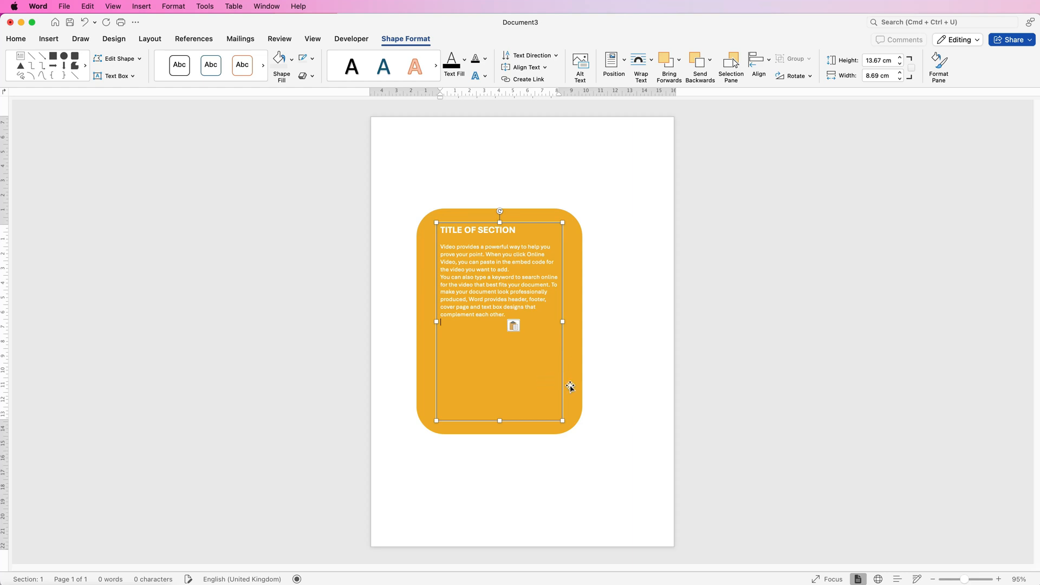
mouse_move(575, 376)
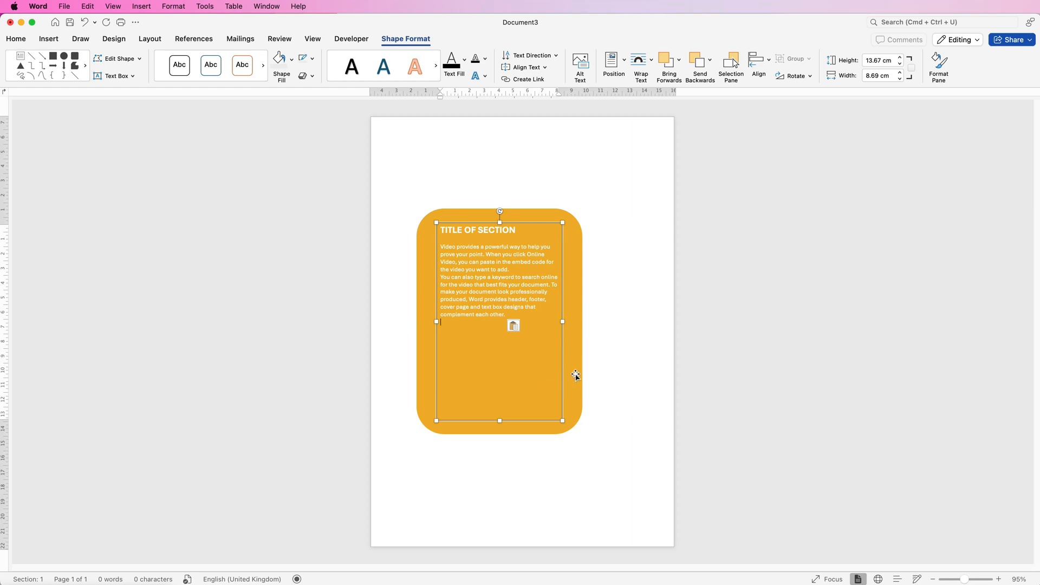
Group the orange box with its section text into a single card
click(430, 406)
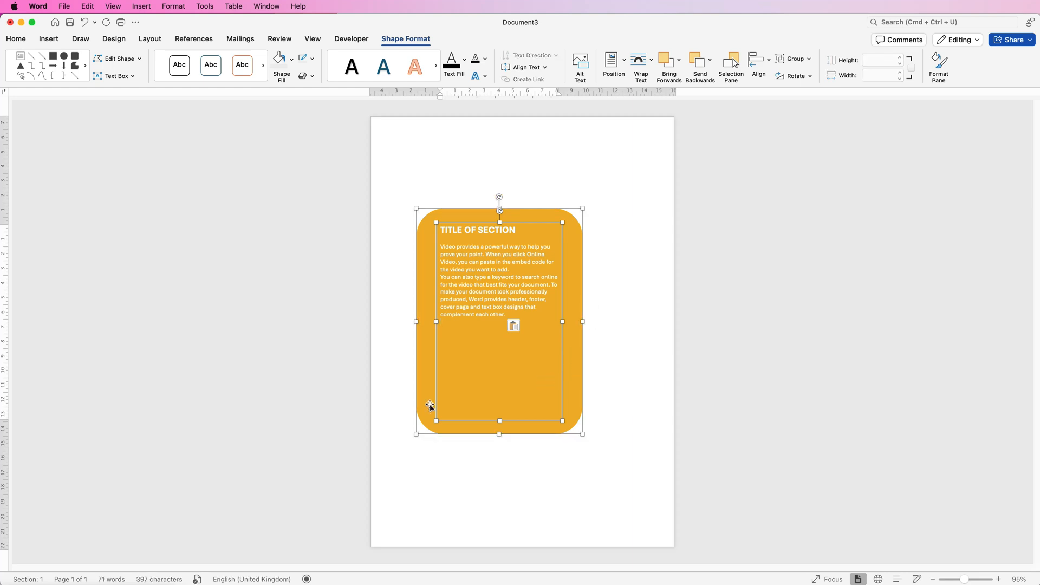
click(794, 59)
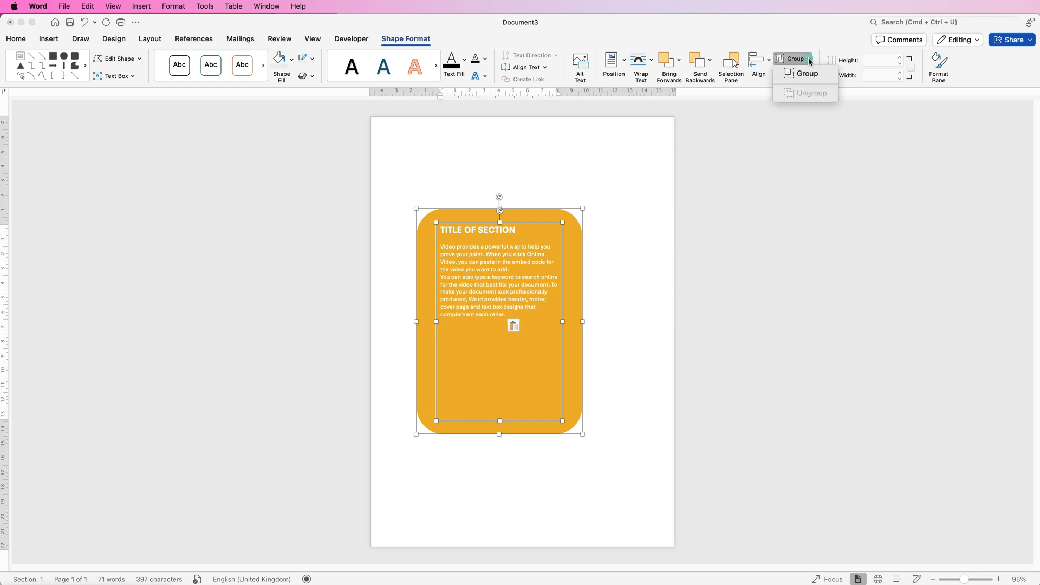
click(806, 73)
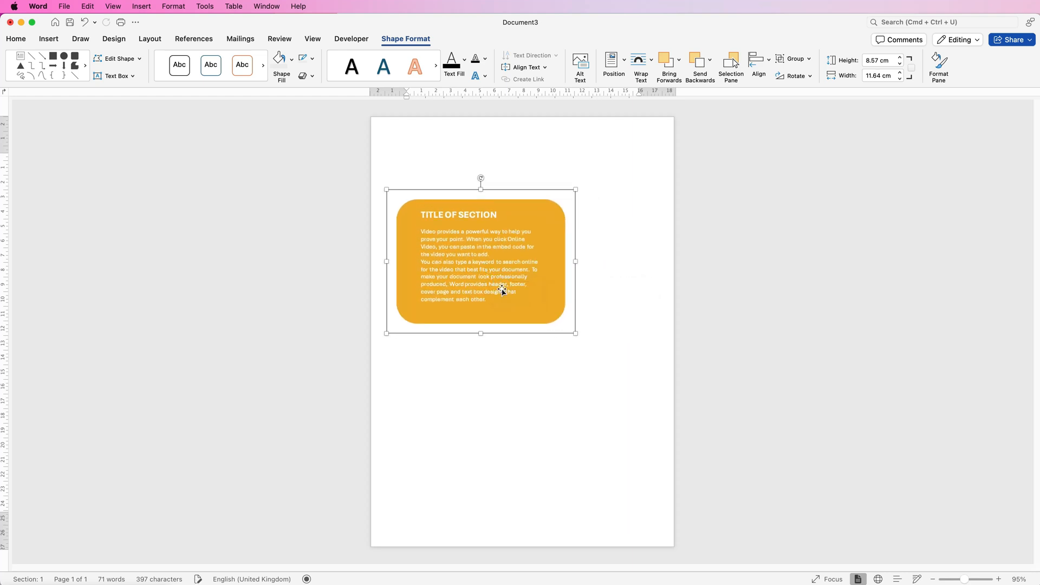
mouse_move(454, 315)
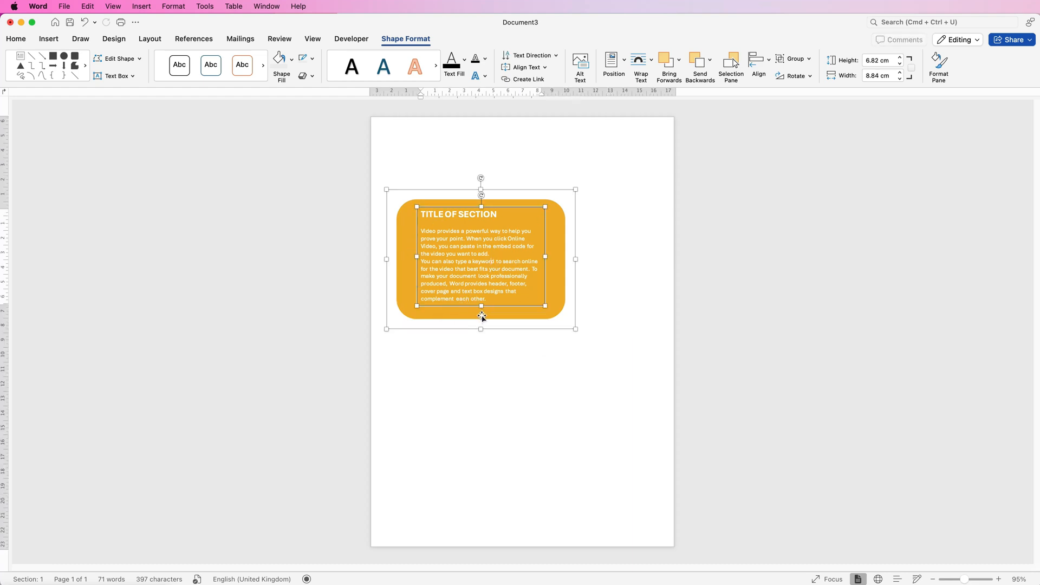
Align the section text to the vertical middle of the orange card
click(759, 61)
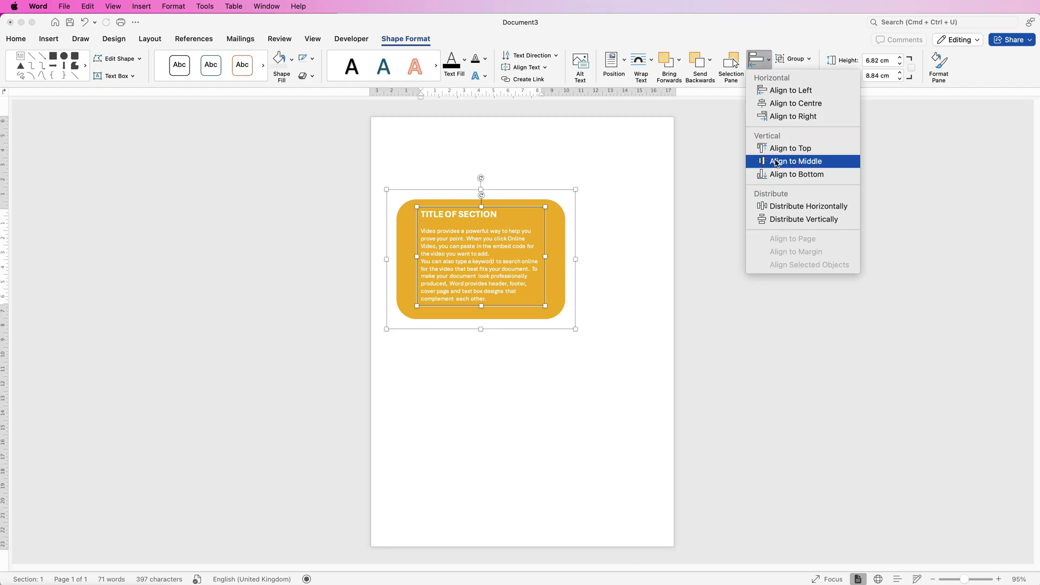
click(794, 160)
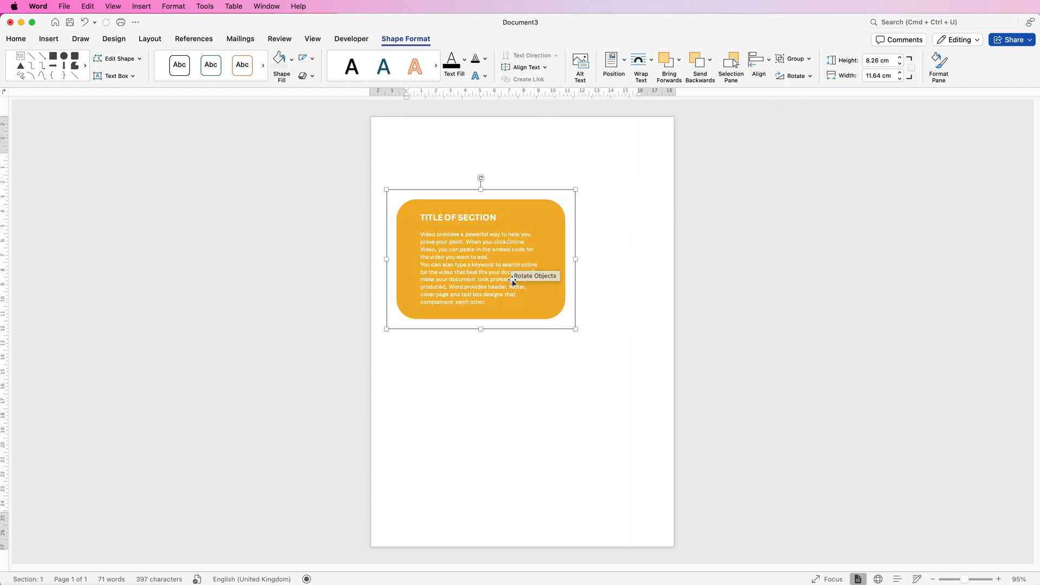
mouse_move(478, 260)
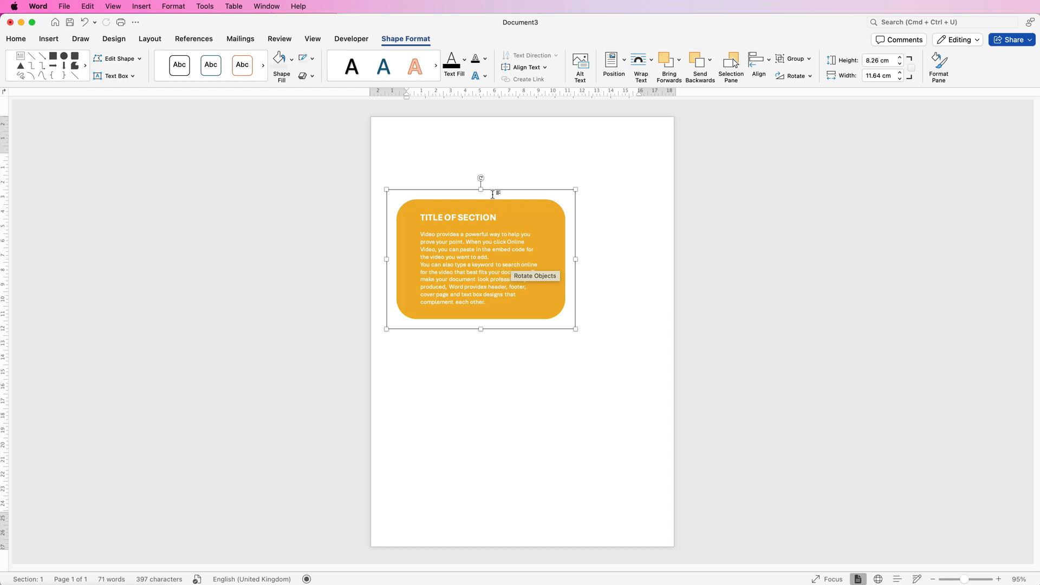
mouse_move(491, 264)
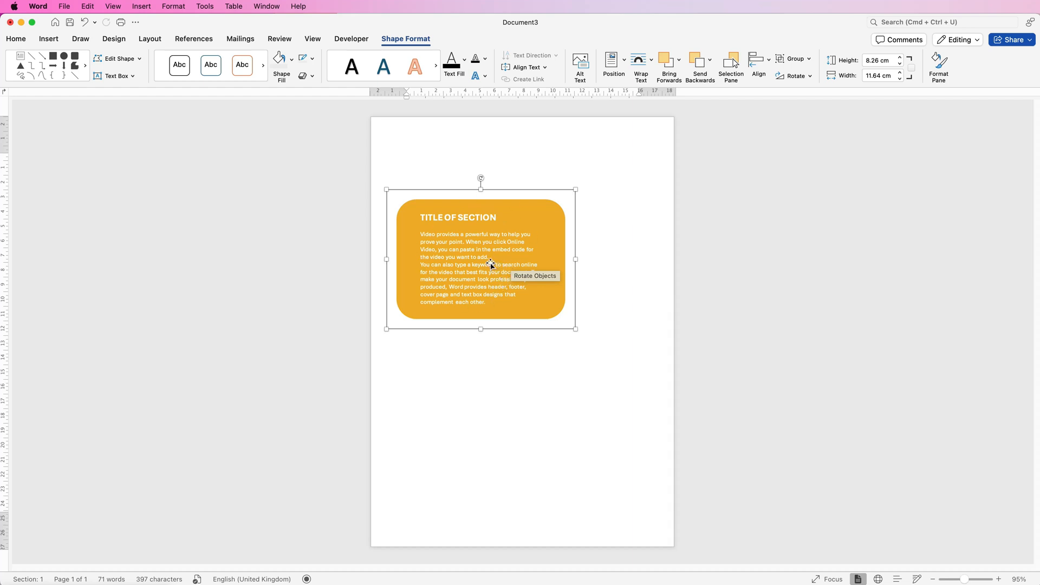
mouse_move(474, 249)
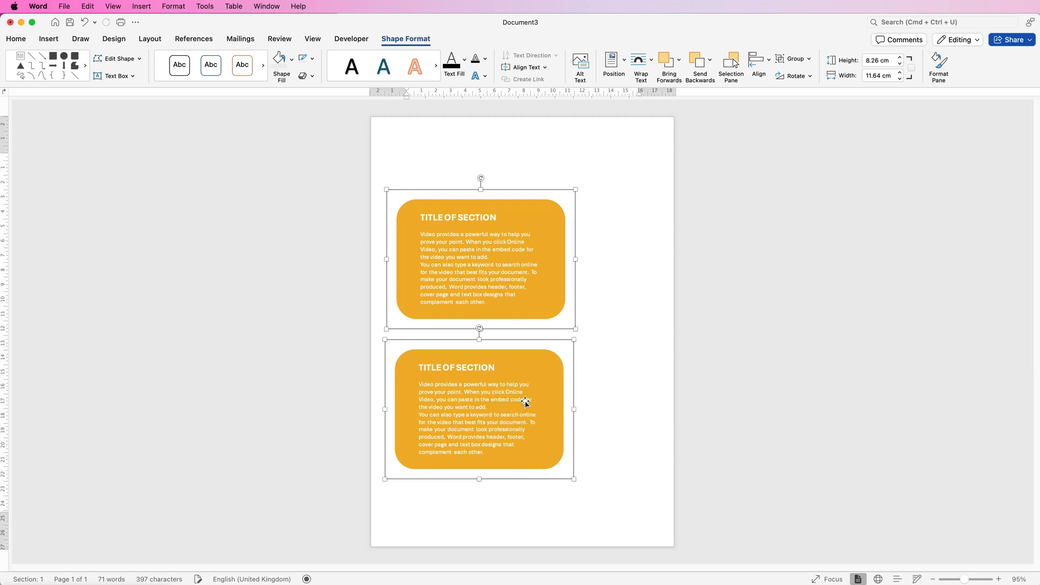
mouse_move(496, 355)
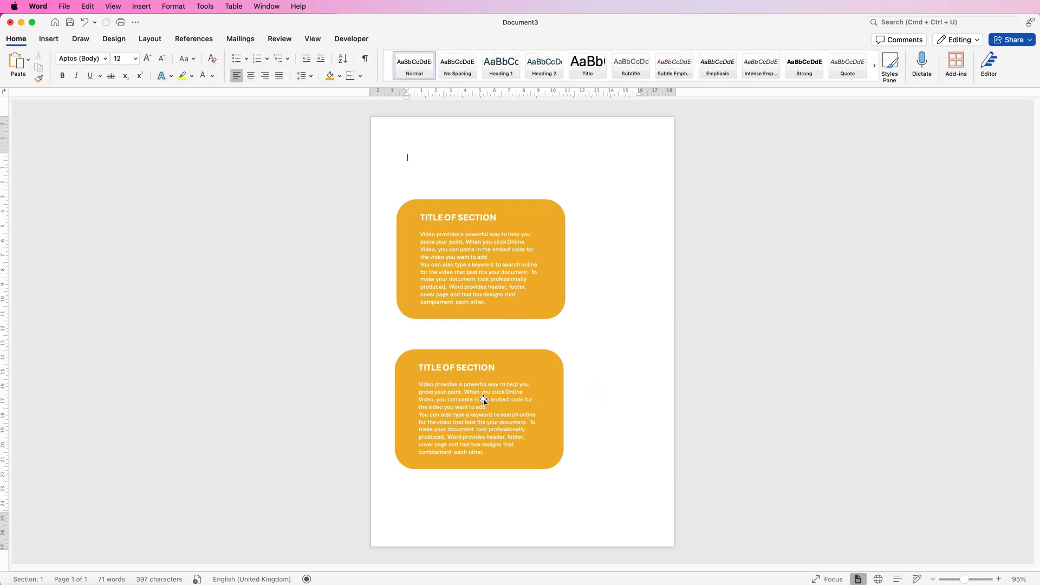
Select the lower card and the column cards together for reshaping into narrow columns
click(477, 410)
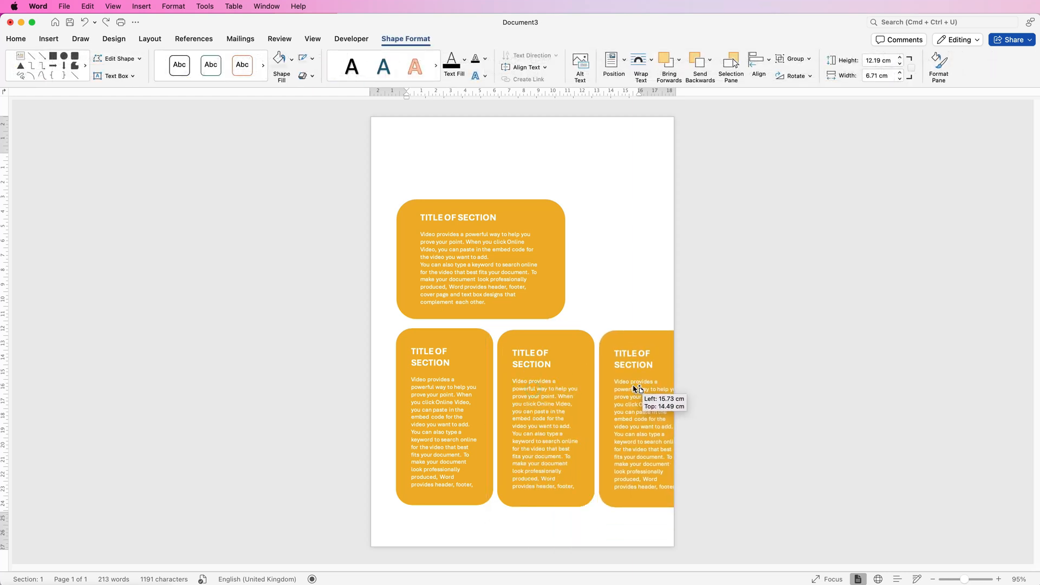
click(545, 419)
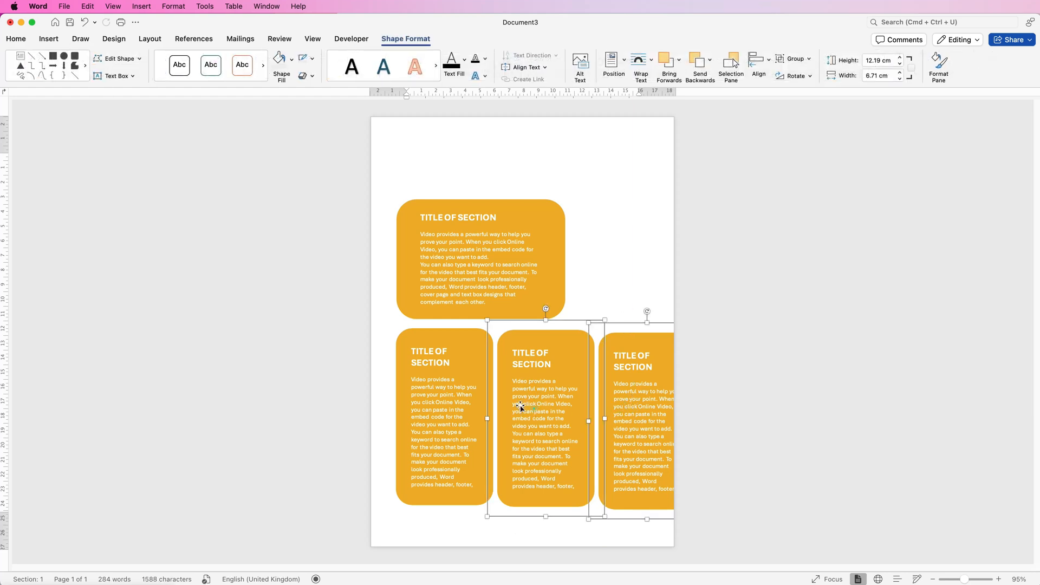
click(442, 408)
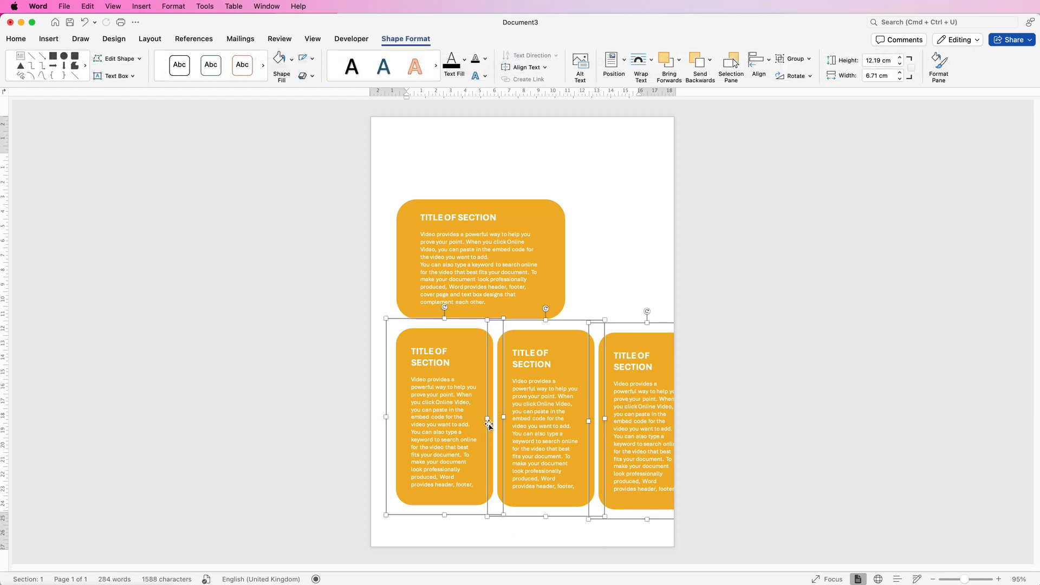
mouse_move(639, 401)
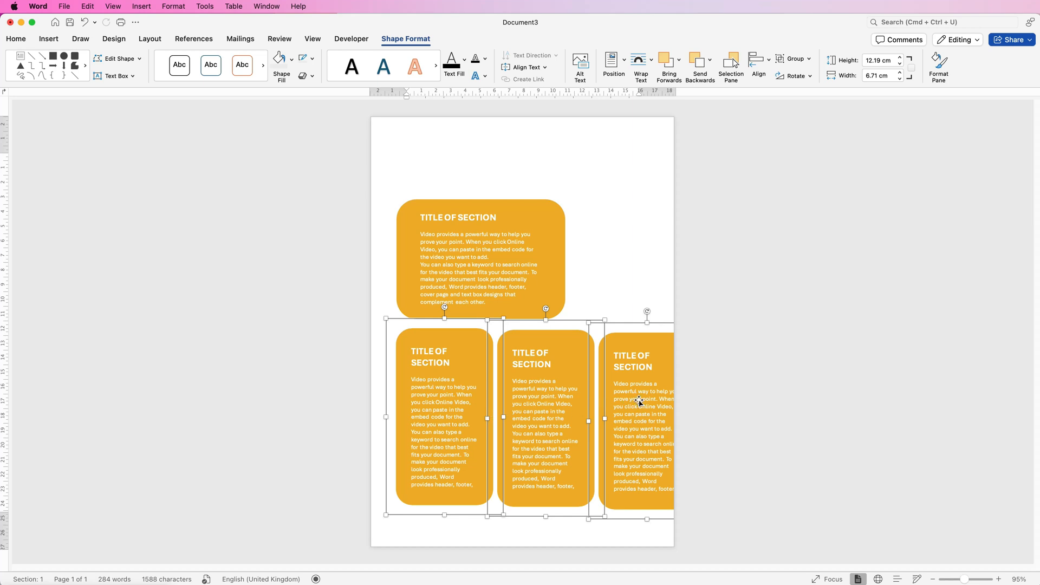
mouse_move(487, 418)
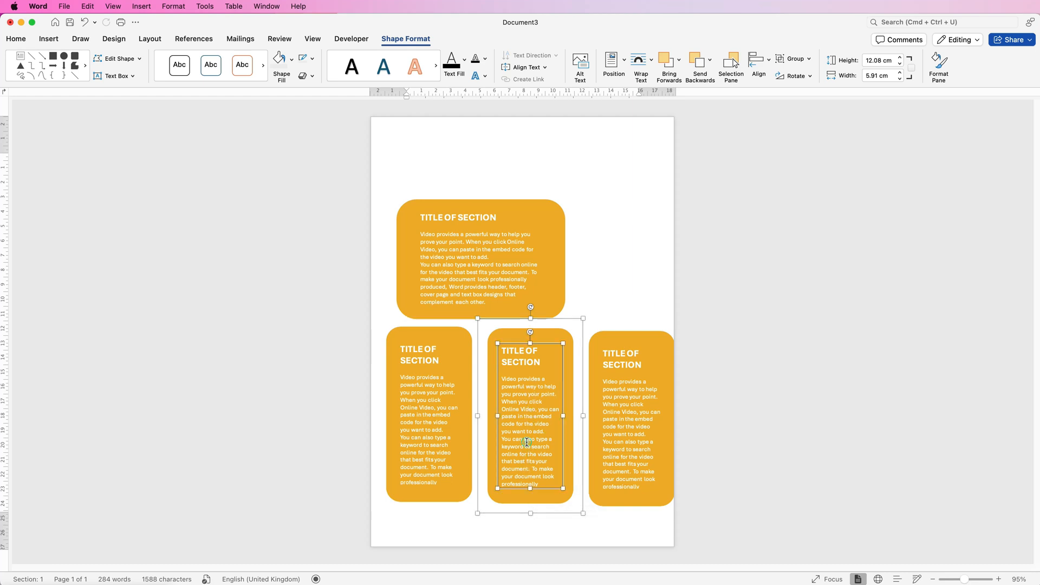
Distribute the three orange columns evenly and align them beneath the wide card
click(408, 157)
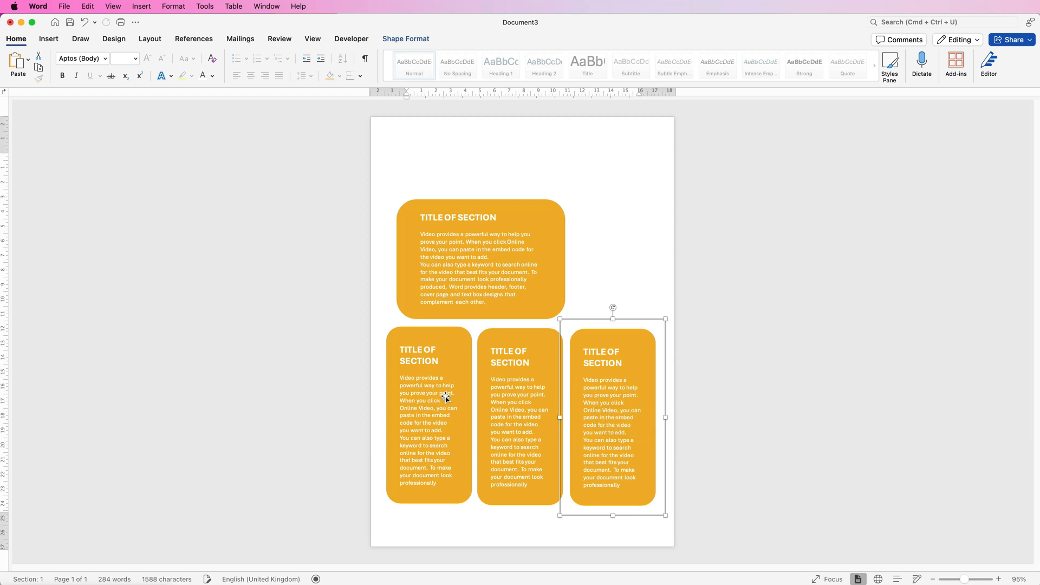
mouse_move(510, 410)
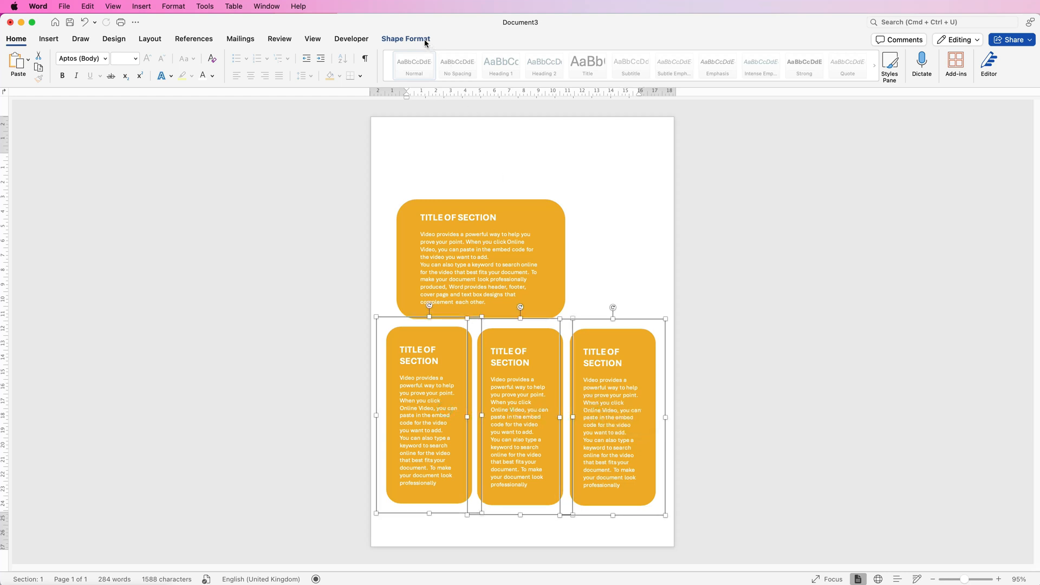
click(755, 64)
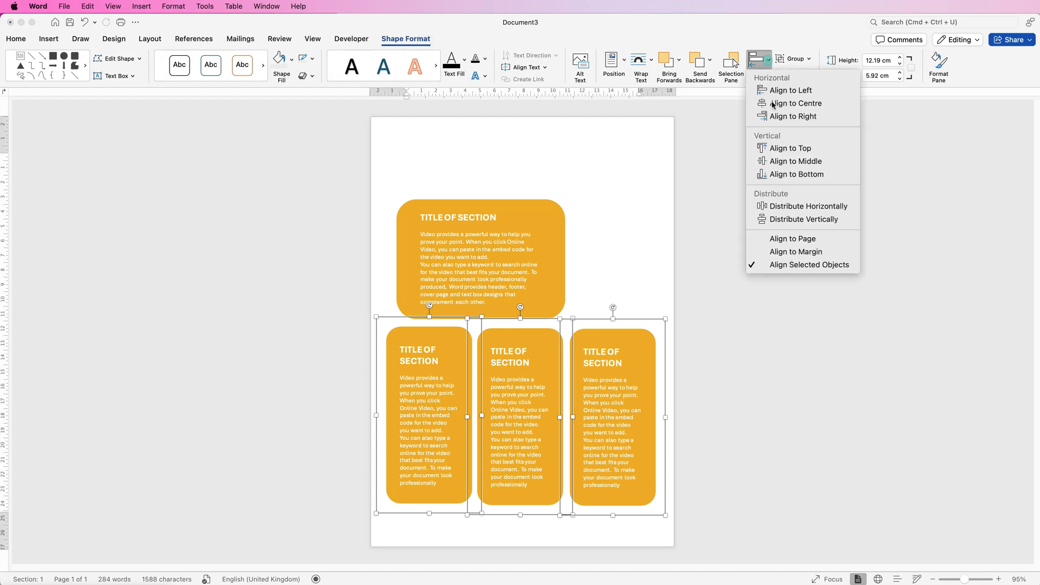
mouse_move(782, 206)
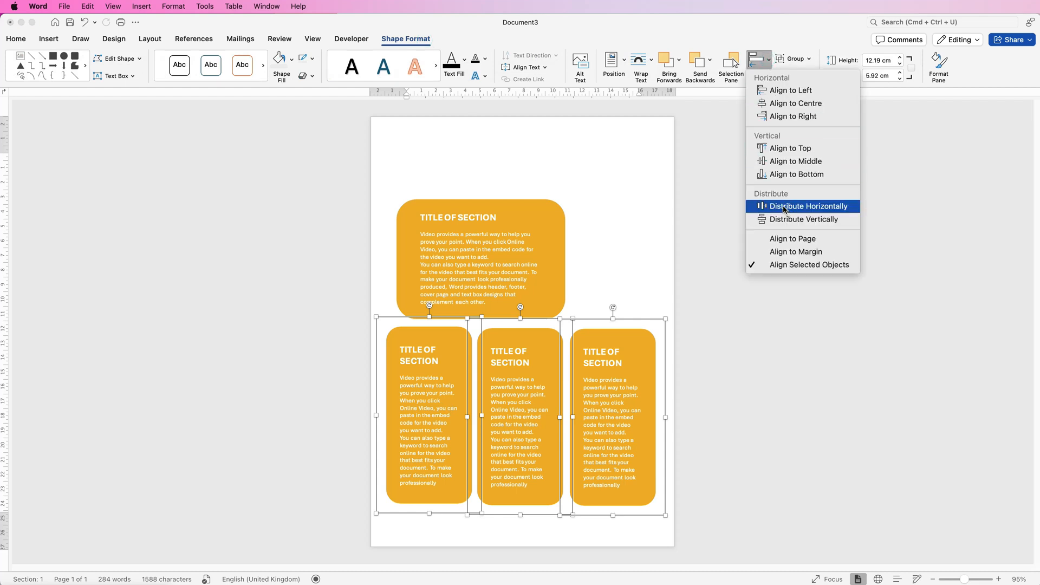
click(807, 206)
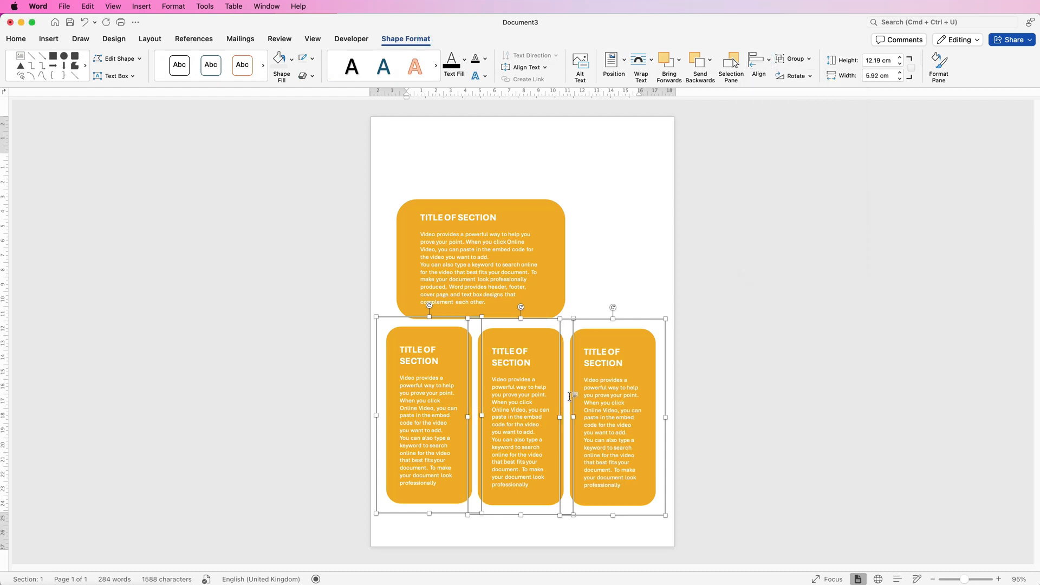
click(757, 58)
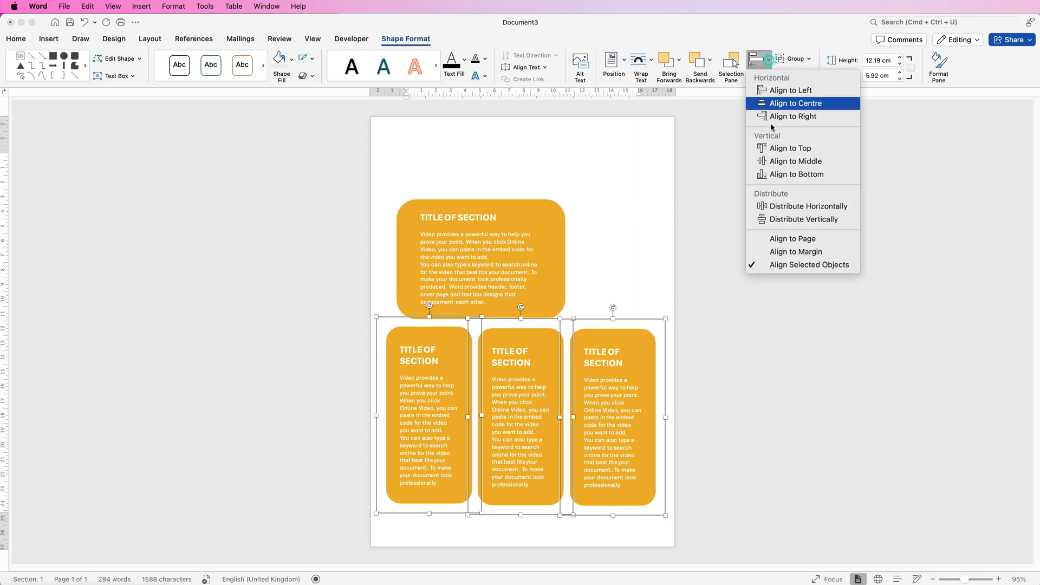
click(797, 103)
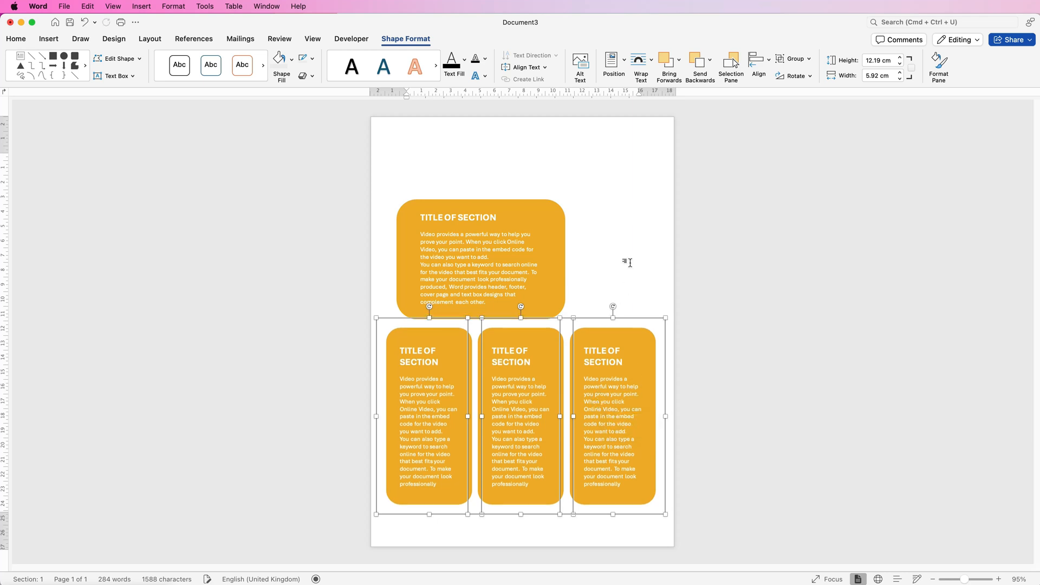
click(408, 157)
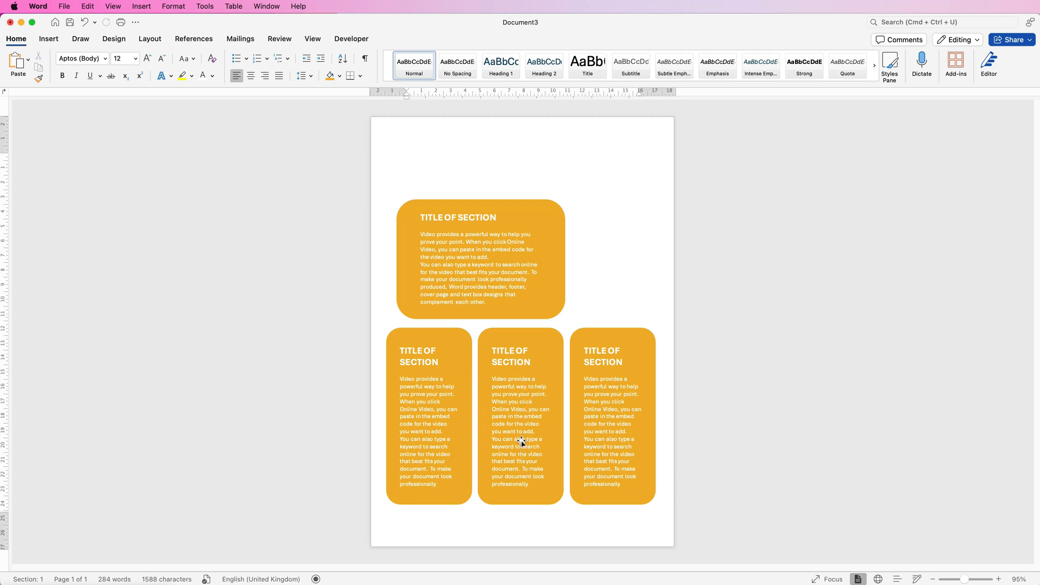
Place a copy of the section box as a wide shallow banner across the page top
click(408, 157)
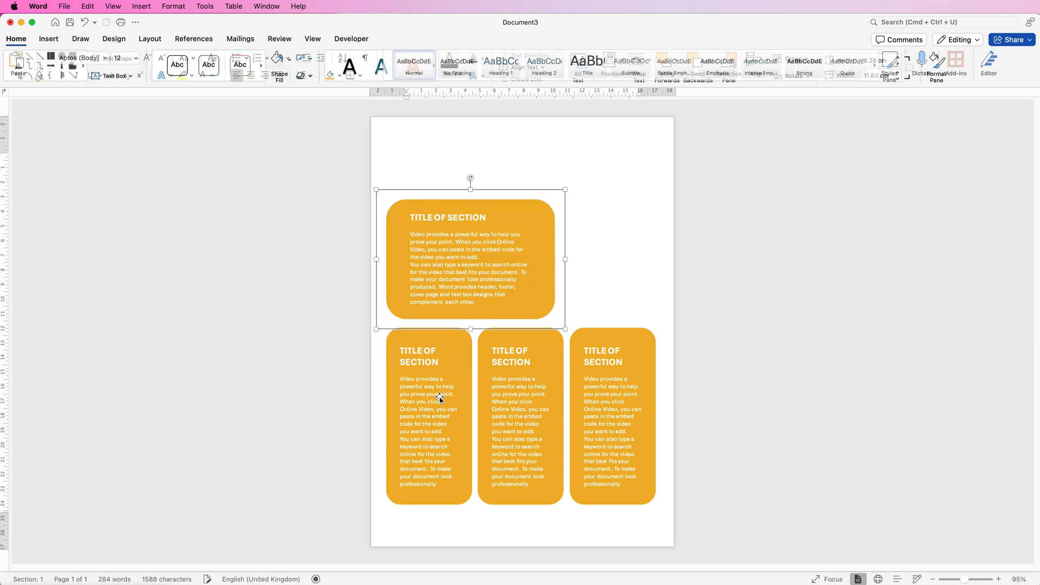
click(407, 157)
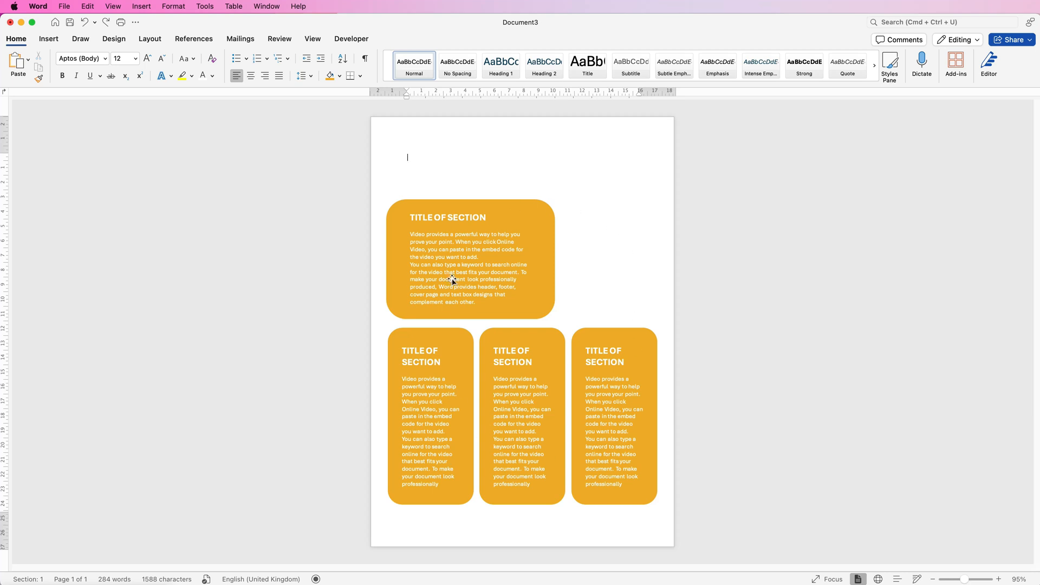
click(465, 259)
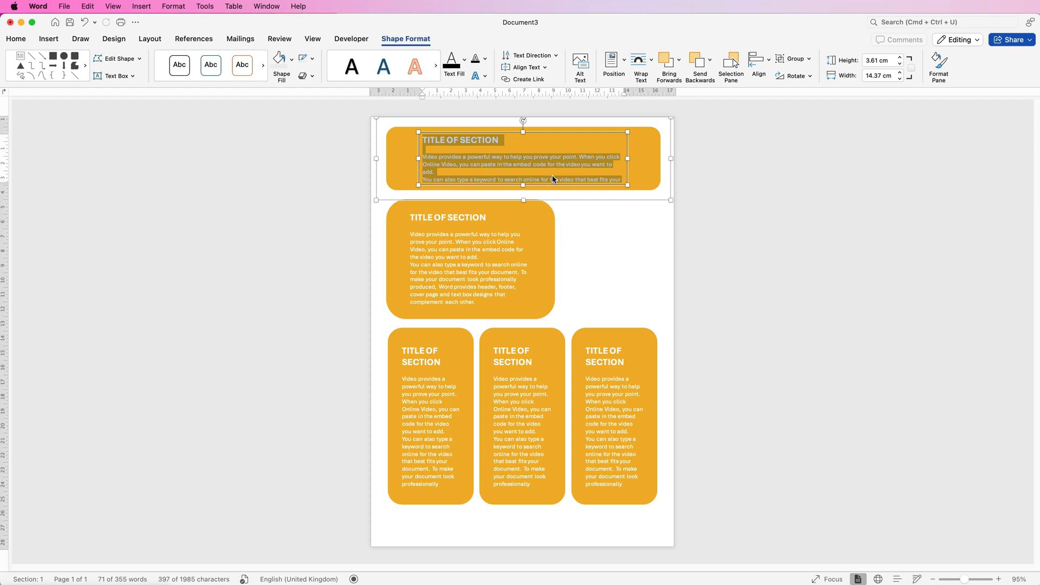
Set the banner text to NEWSLETTER, enlarge it, and ungroup it from its box
text(NEWSLETTER)
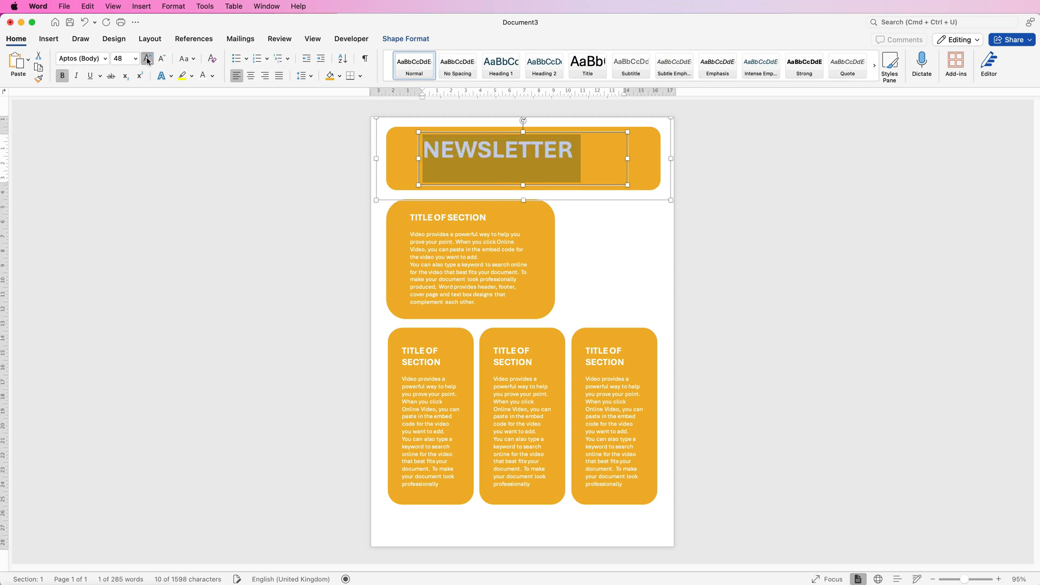
click(146, 59)
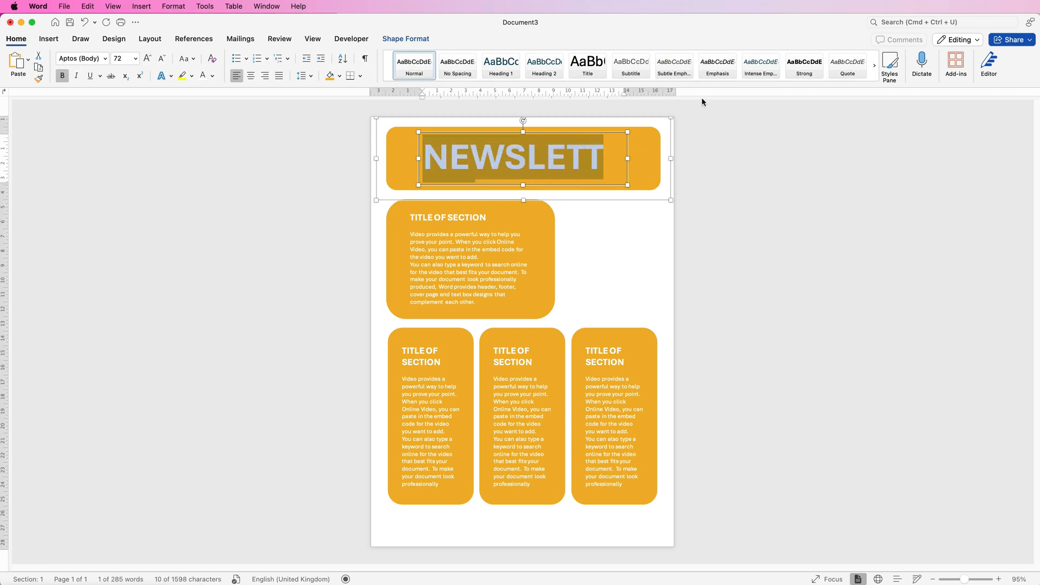
click(405, 39)
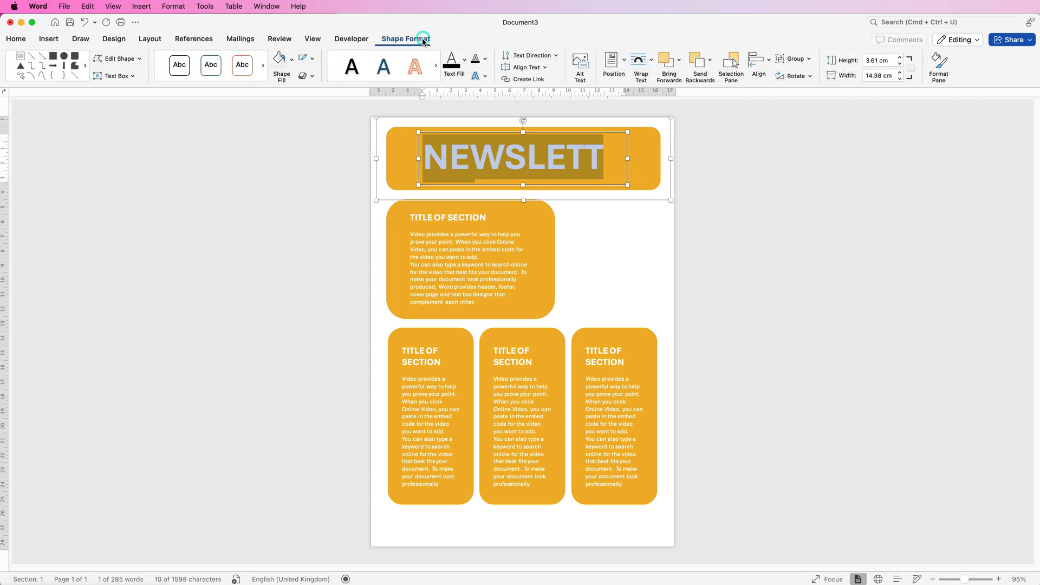
click(792, 59)
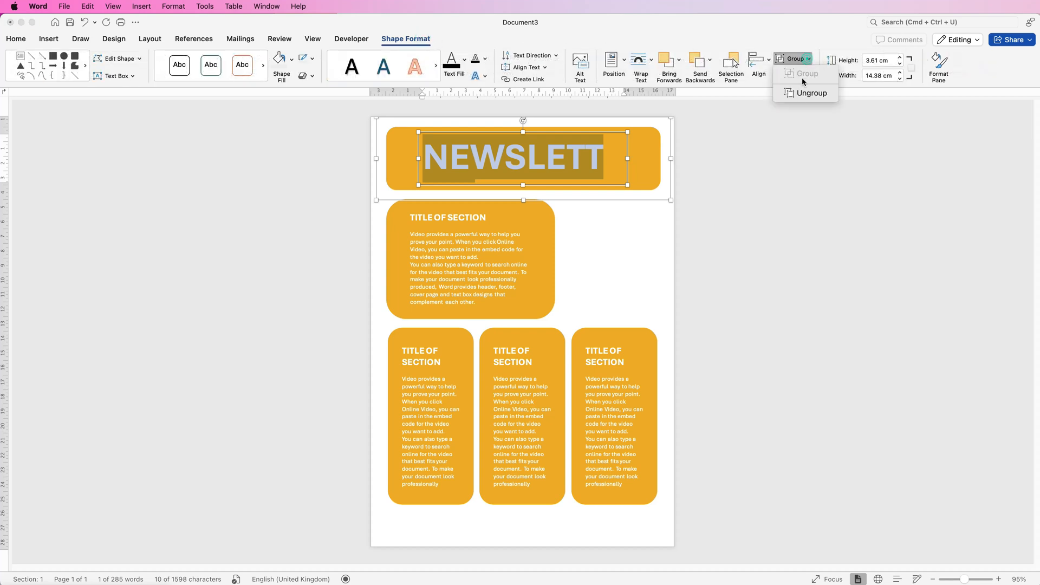
click(810, 93)
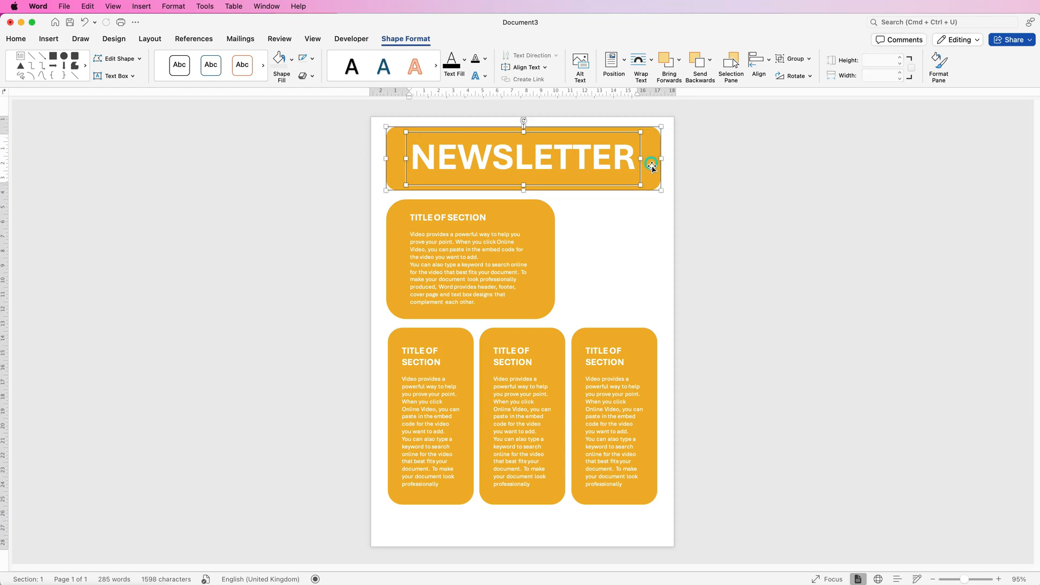
Centre NEWSLETTER in the banner and select the section box to move it lower
click(758, 61)
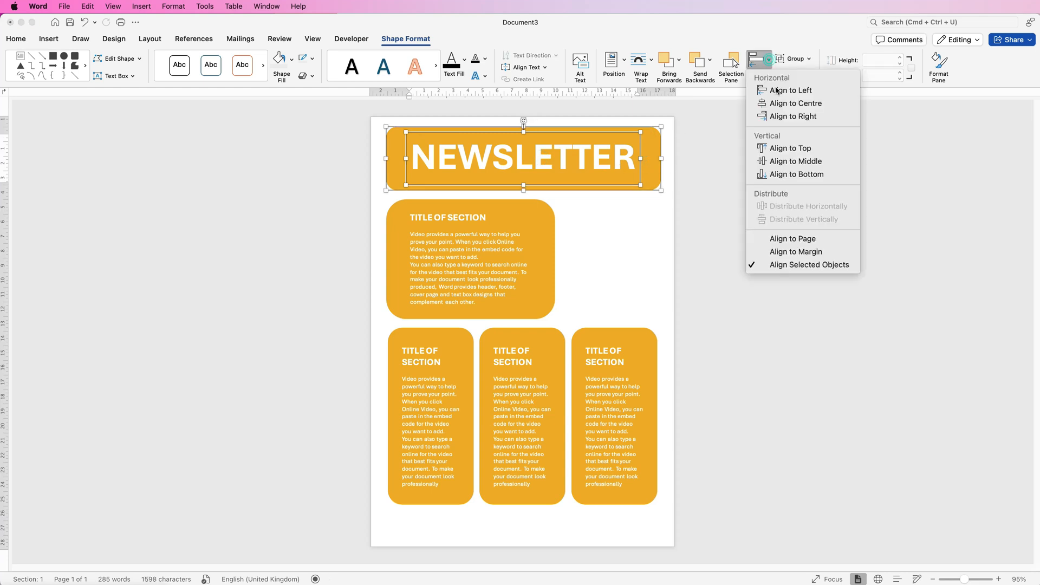
mouse_move(789, 90)
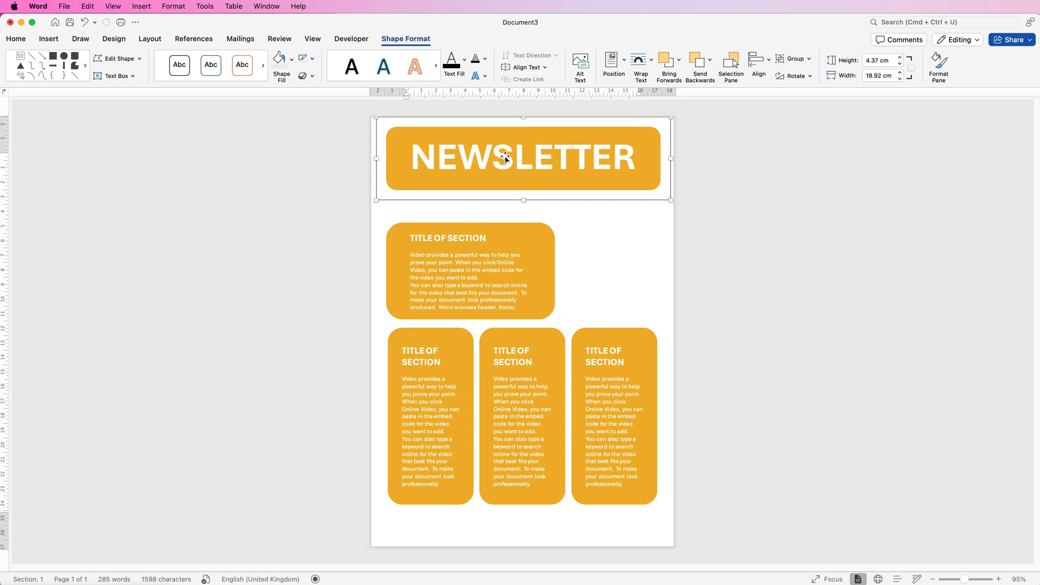
click(470, 272)
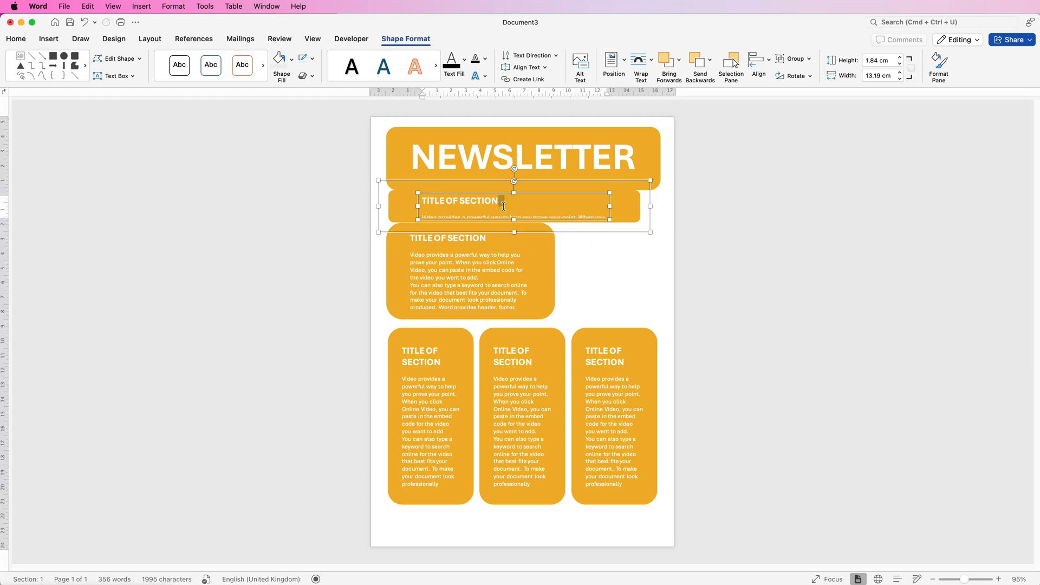
Replace the strip's placeholder with ISSUE 24 / JAN 2024
double_click(460, 200)
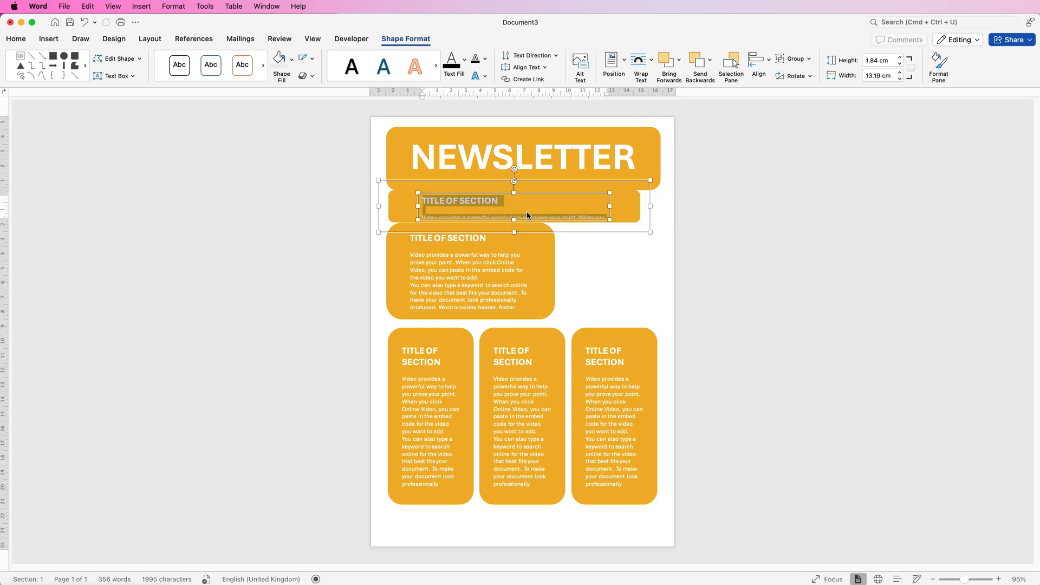
text(iss)
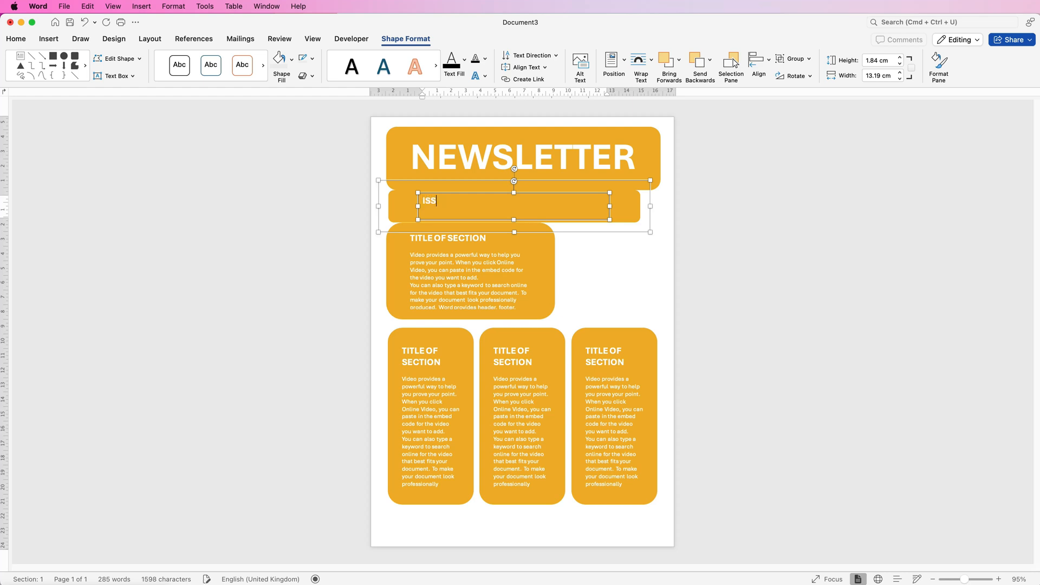
text(UE 24 /)
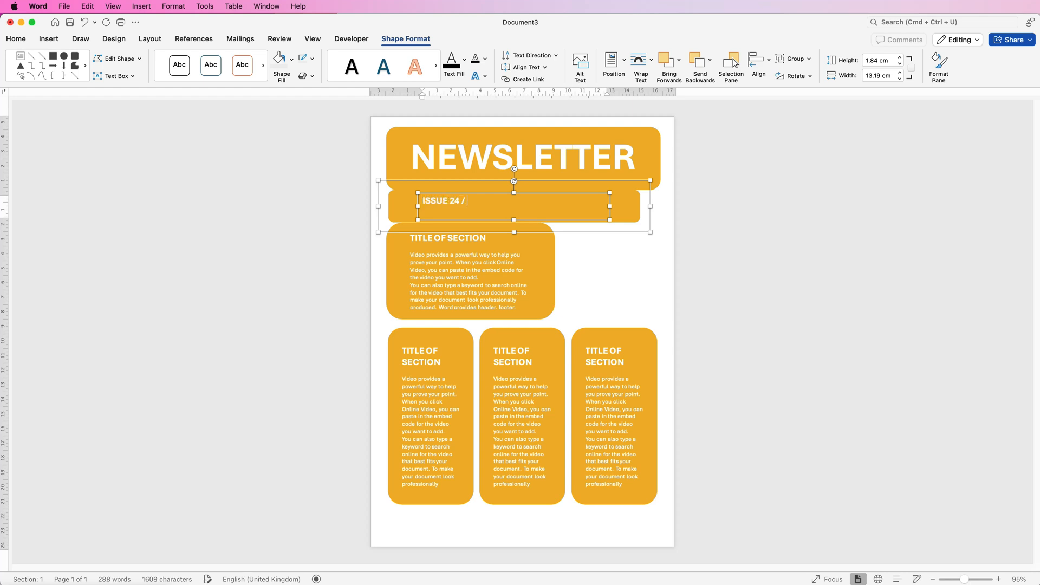
text(JAN)
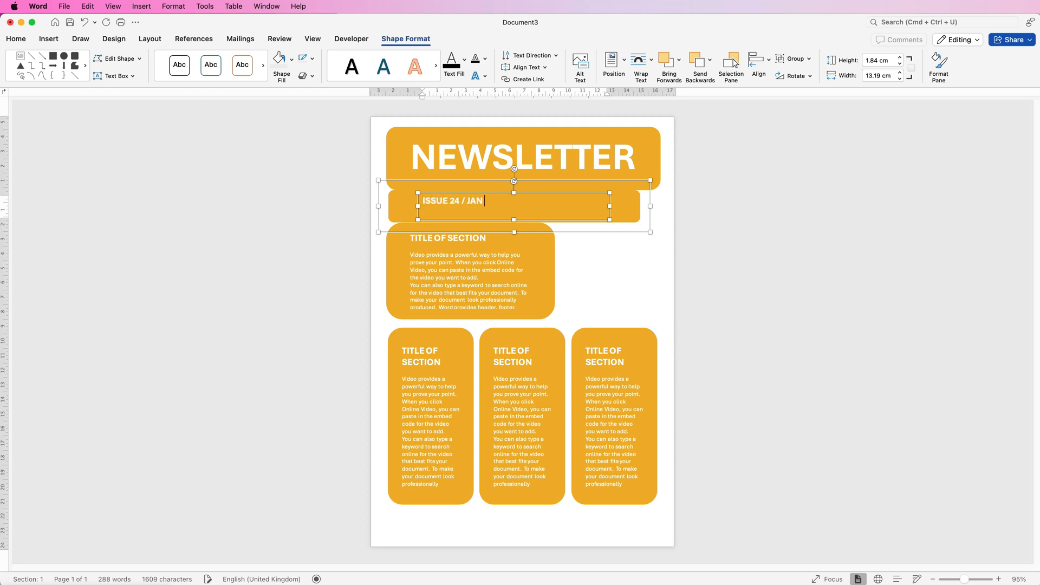
text(2024)
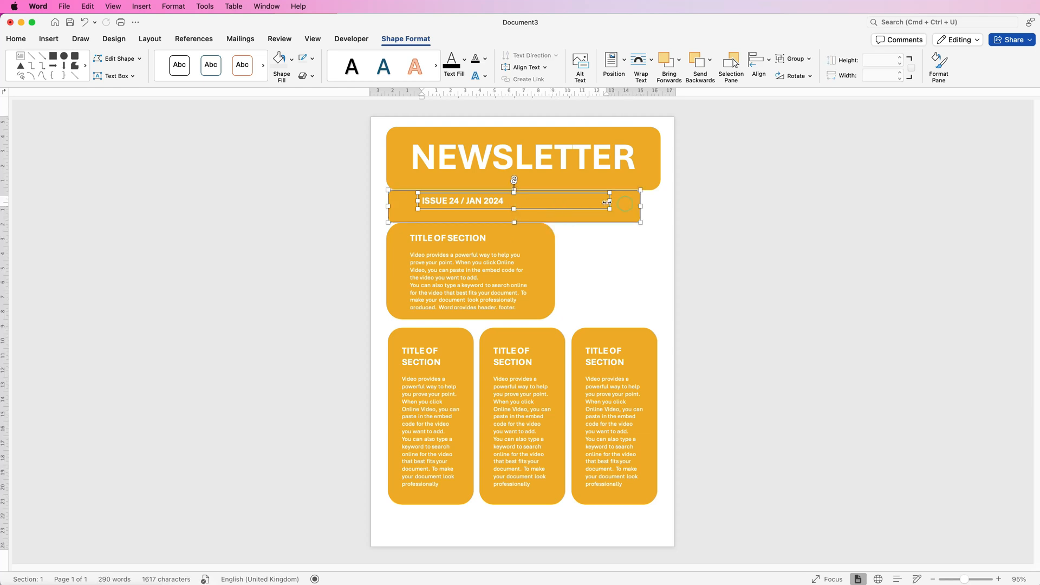
Align the issue text to the strip's middle and group it with the strip
click(758, 60)
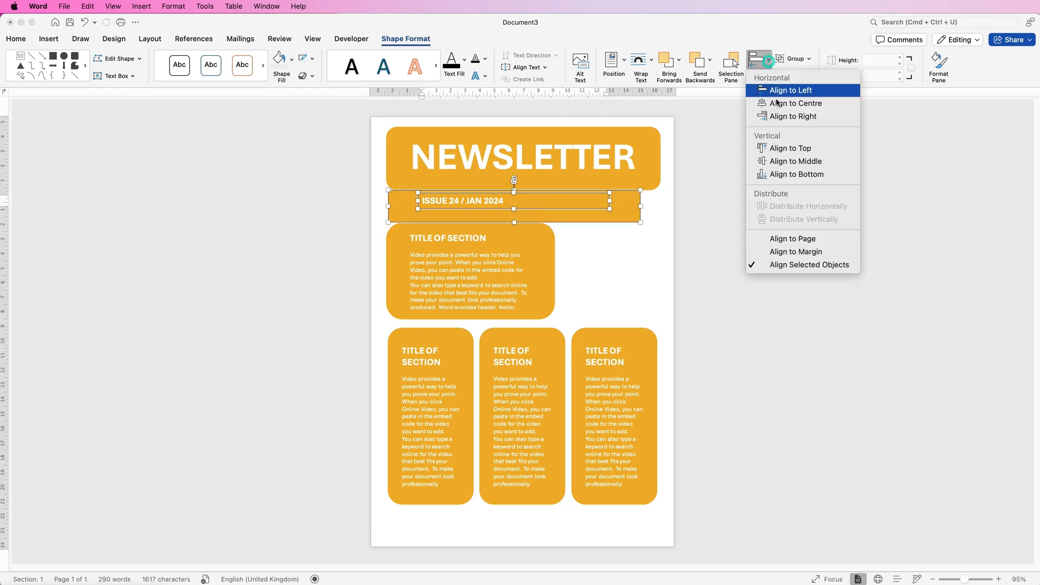
mouse_move(795, 160)
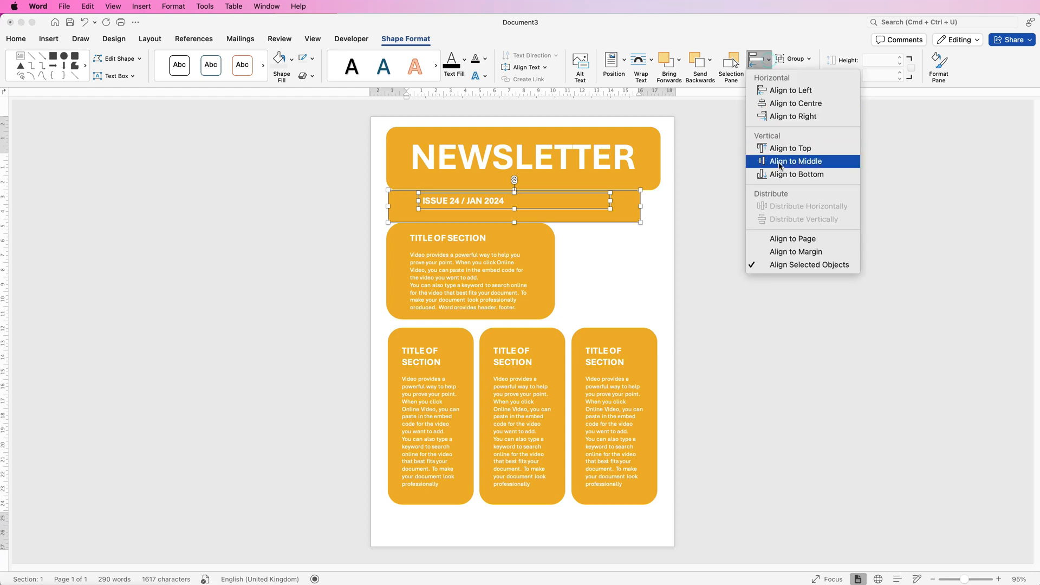
click(795, 161)
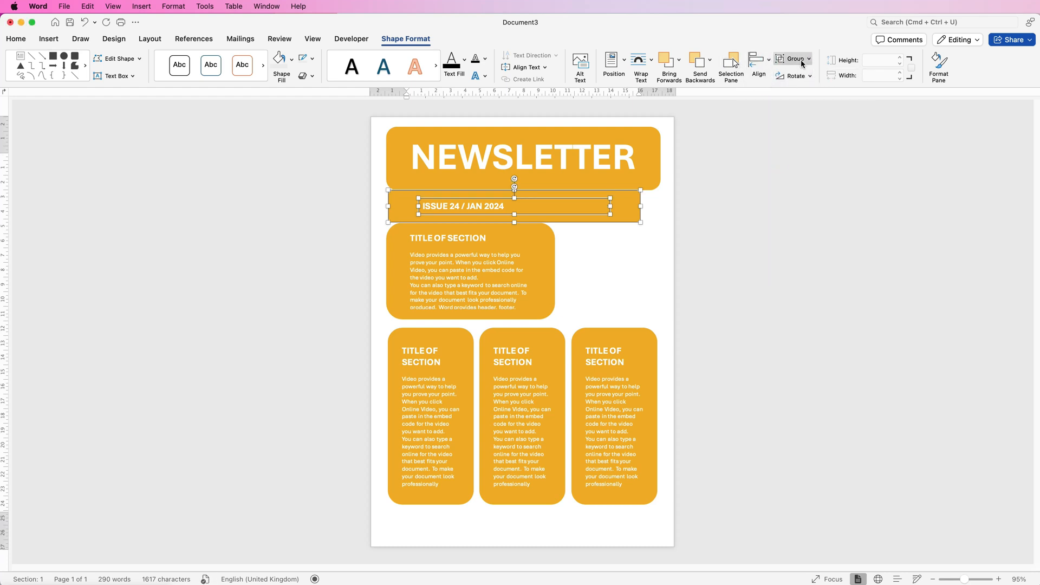
double_click(473, 206)
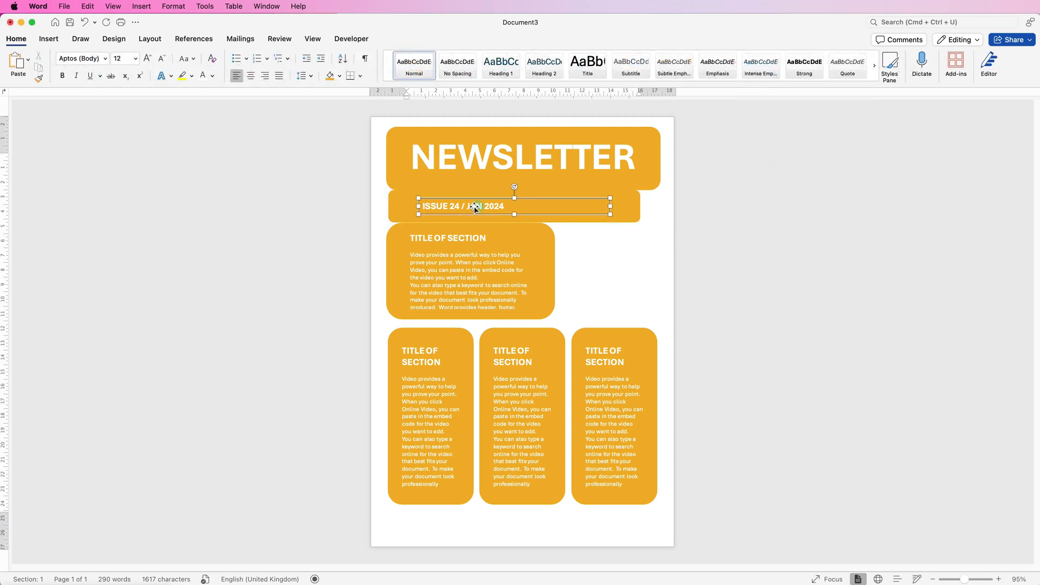
click(472, 206)
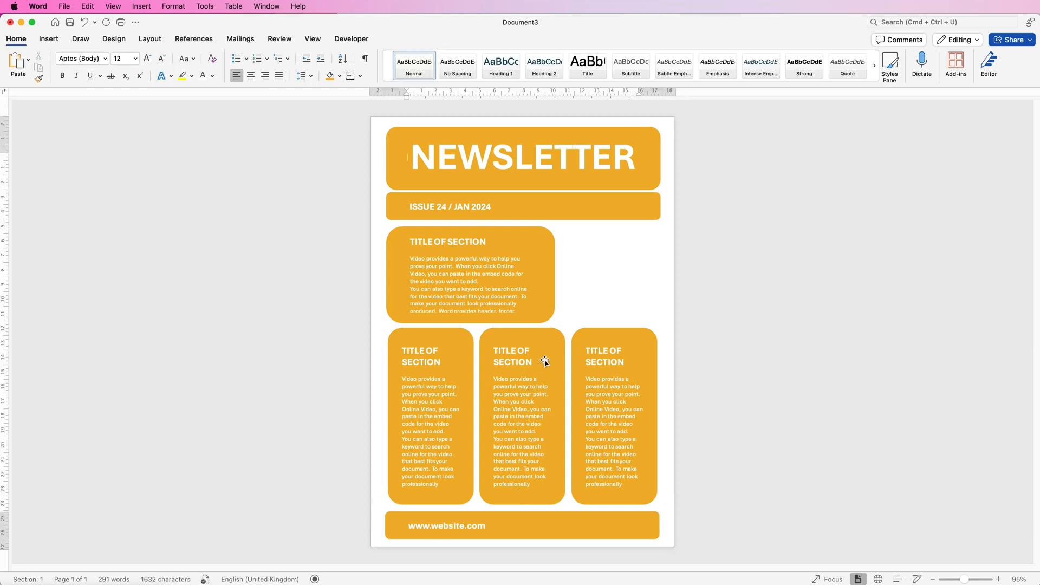
click(523, 208)
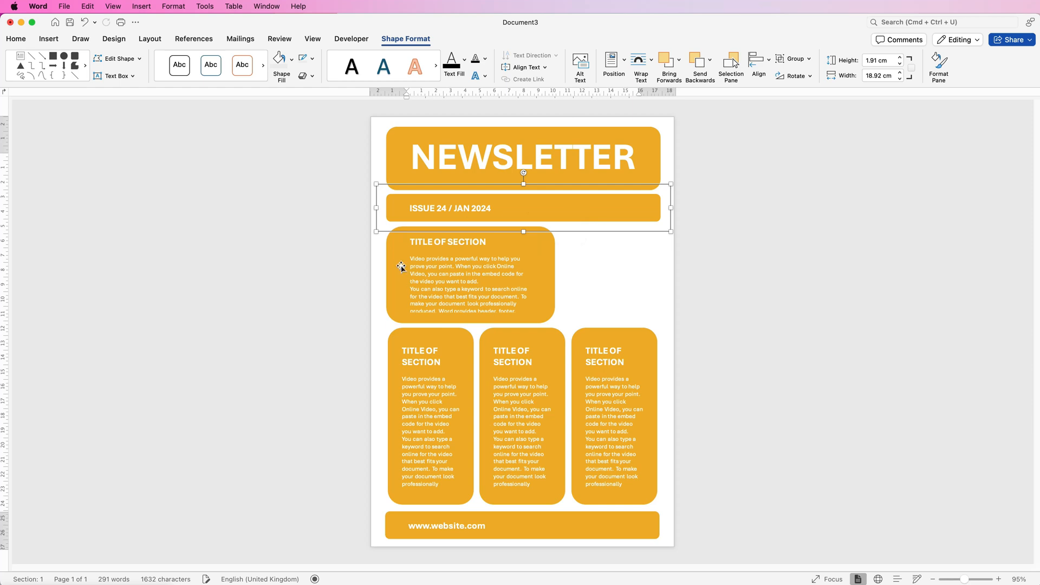
Fill the section box and footer bar lilac and make the issue strip grey
click(469, 275)
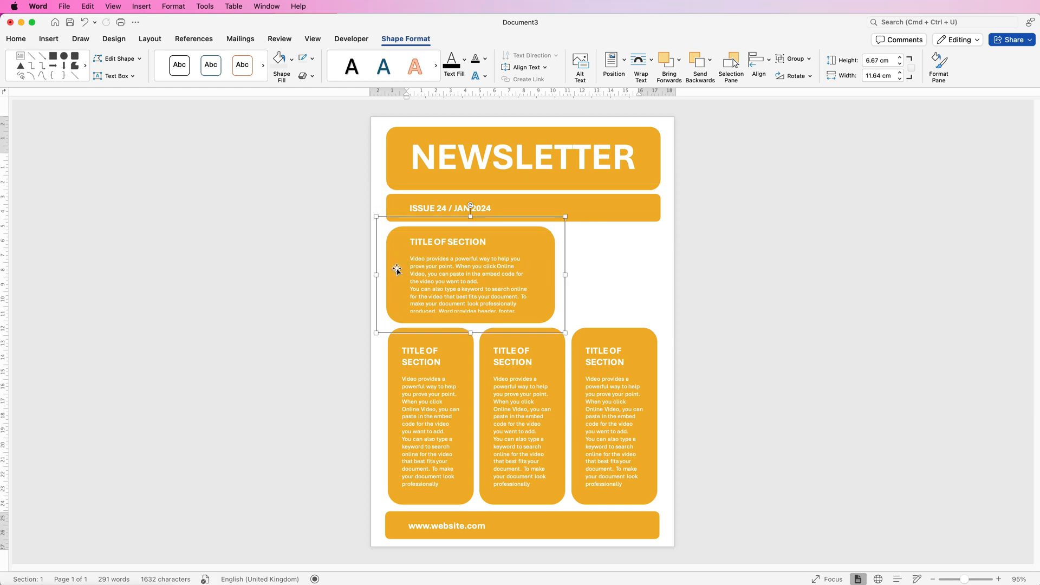
click(291, 66)
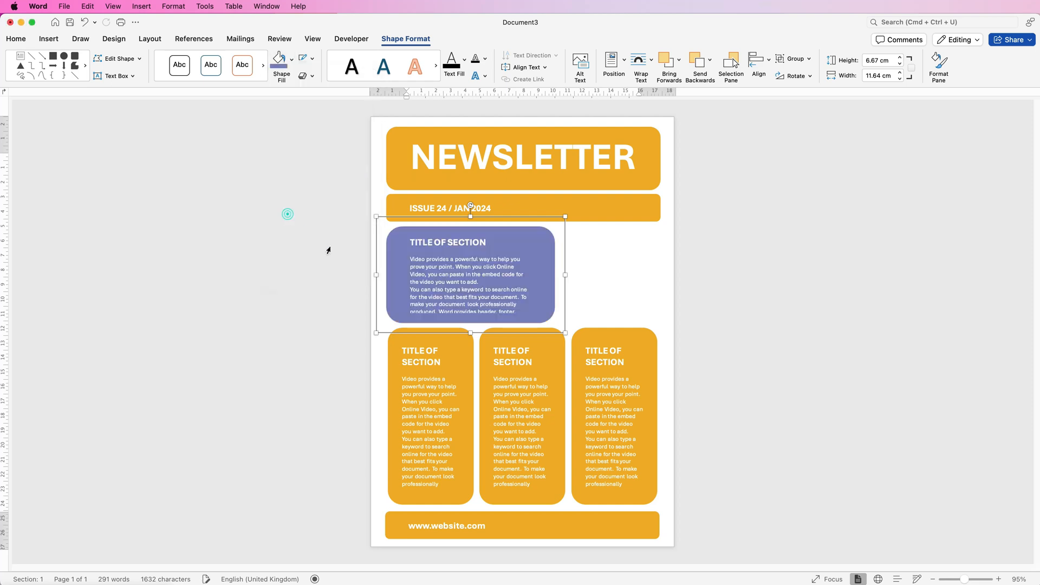
click(522, 525)
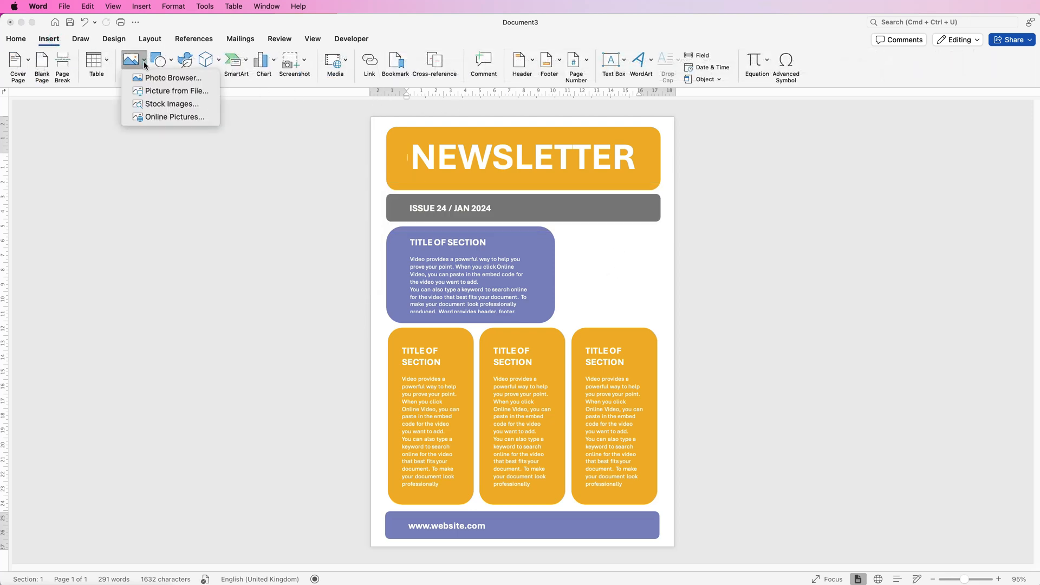
mouse_move(174, 91)
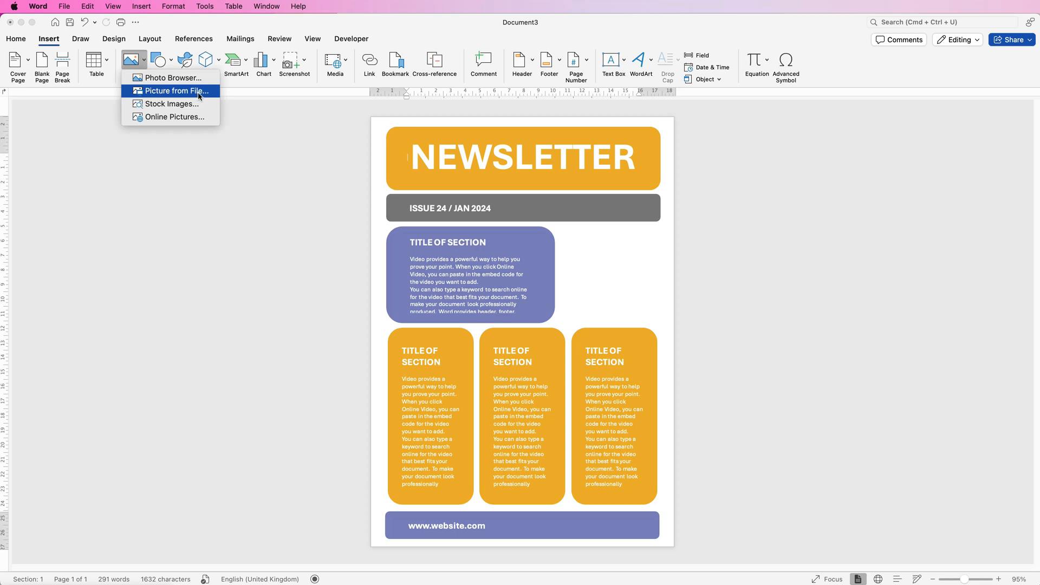
Insert the bee-on-honeycomb stock photo from Stock Images onto the page
click(172, 104)
text(bee)
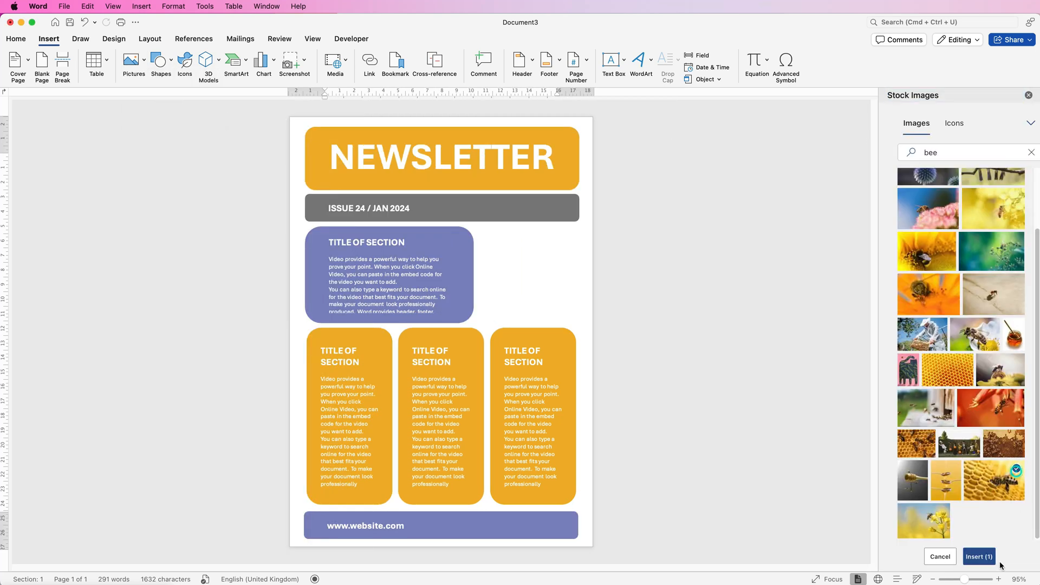
click(979, 556)
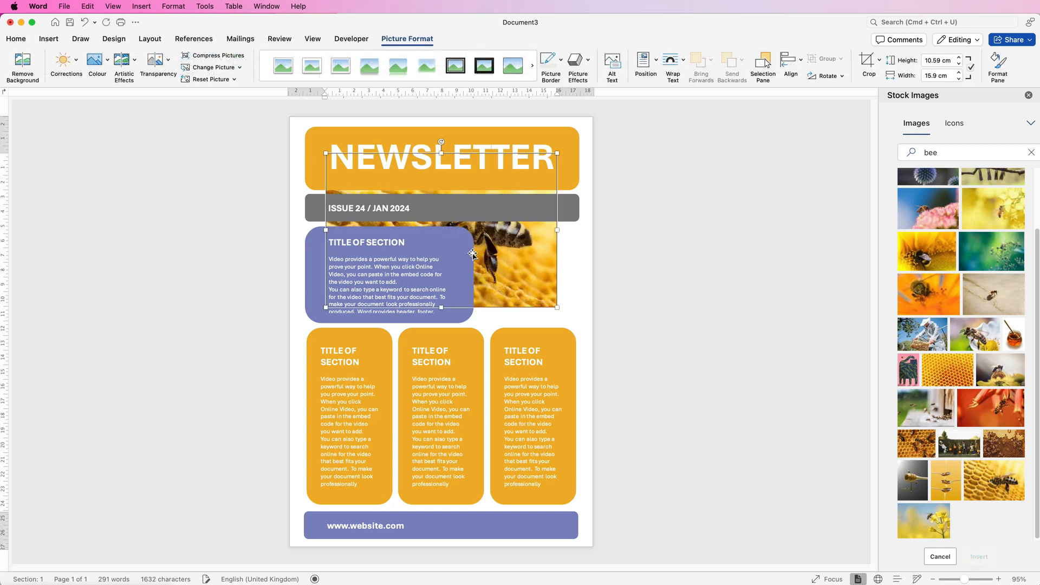
mouse_move(496, 257)
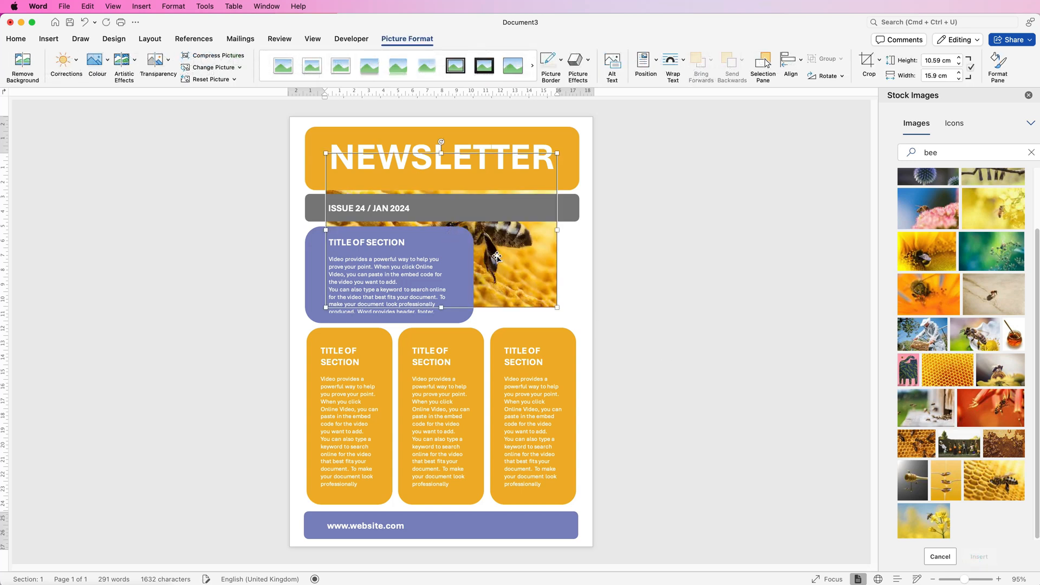
mouse_move(511, 254)
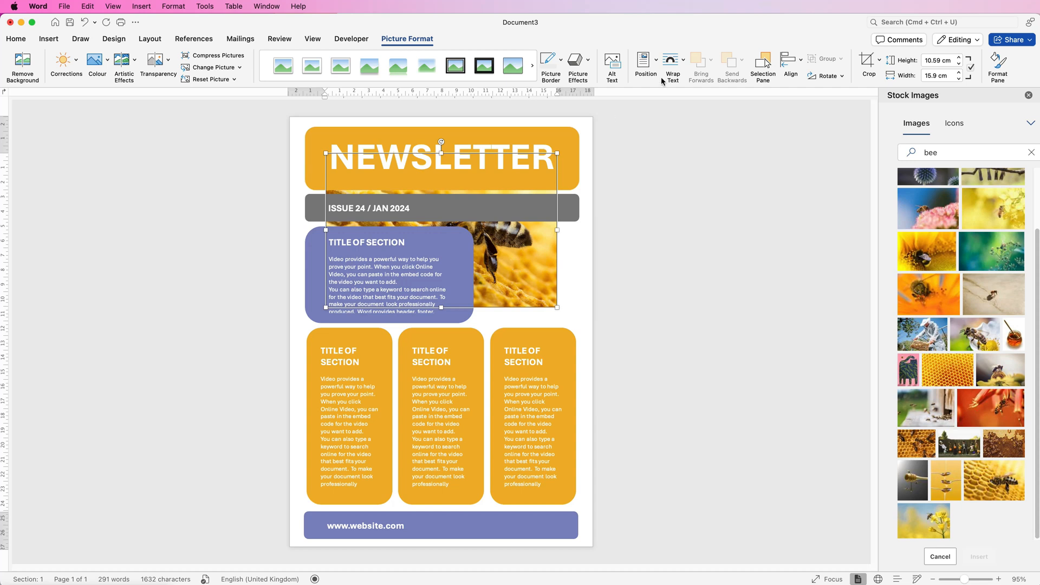
click(672, 66)
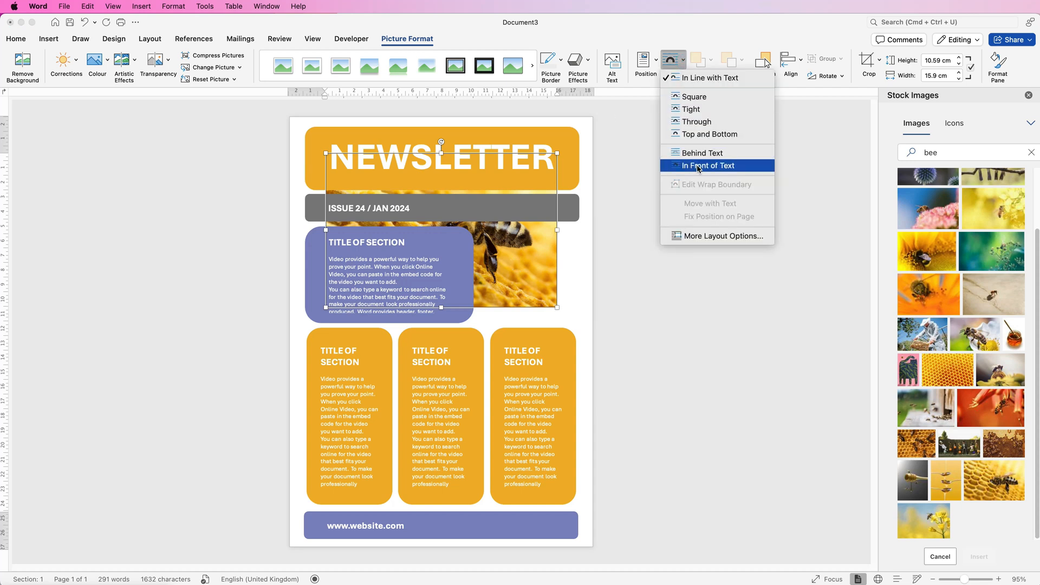
Set the bee photo to In Front of Text and shrink it beside the lilac box
click(708, 164)
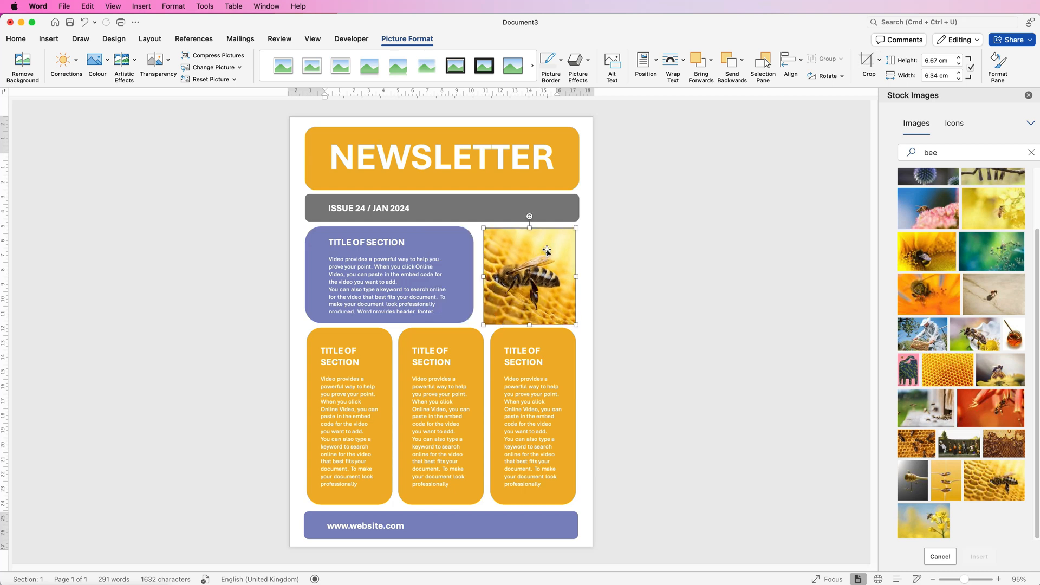
Crop the bee photo to a Rounded Rectangle shape and reselect it
click(877, 60)
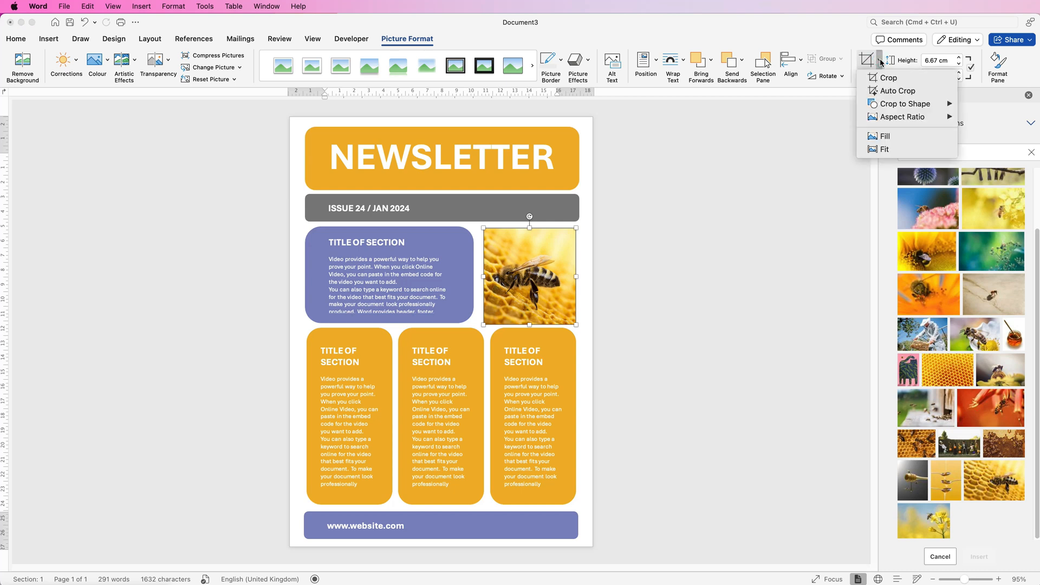
click(904, 104)
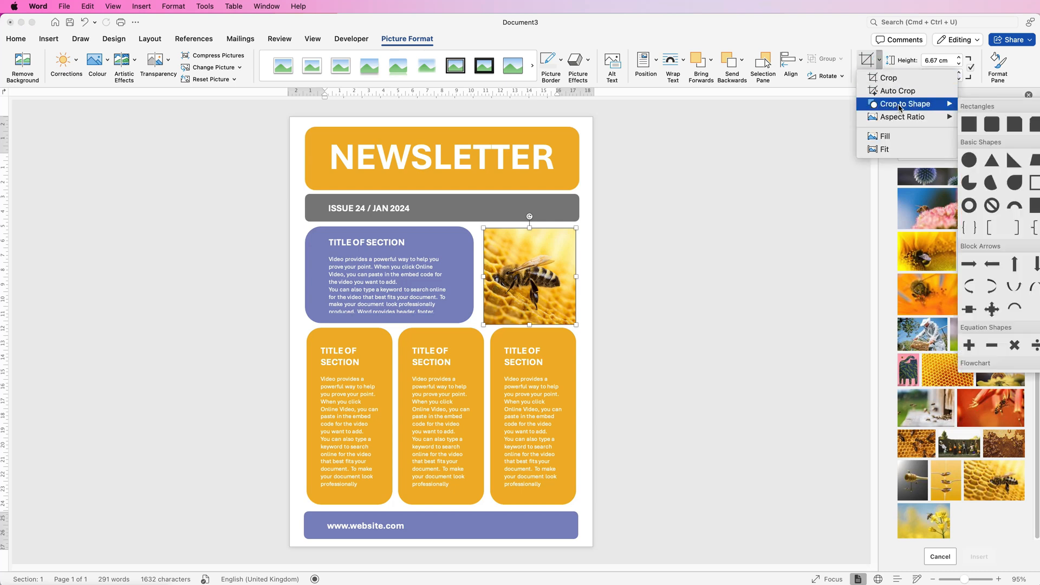
mouse_move(993, 123)
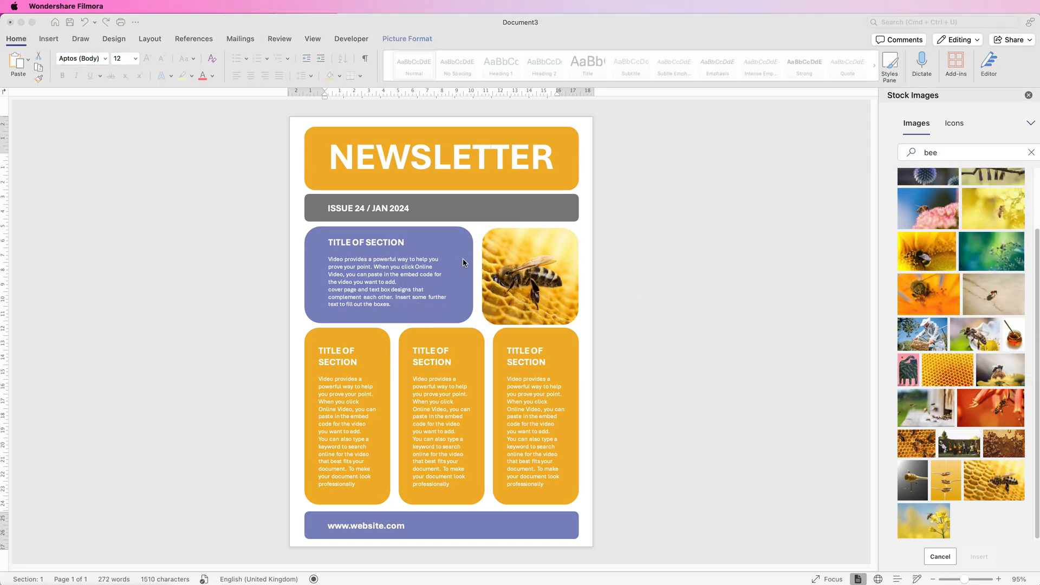
mouse_move(482, 283)
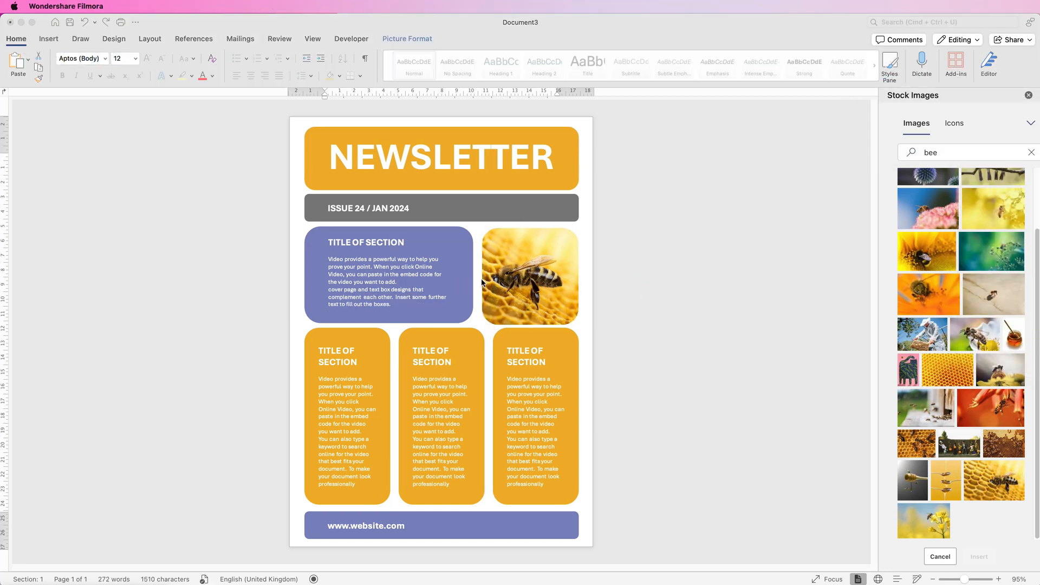
mouse_move(499, 278)
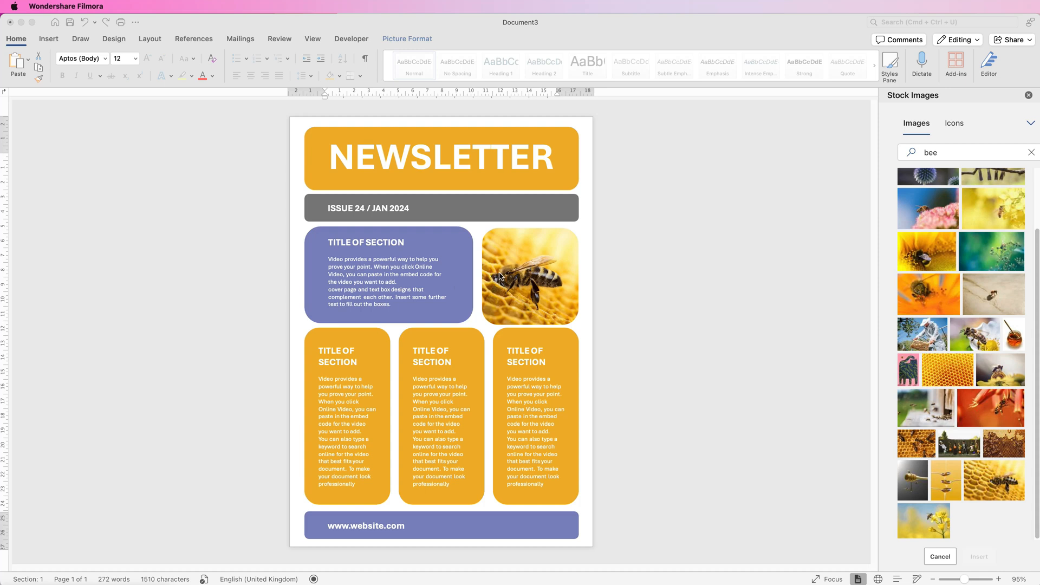
click(529, 276)
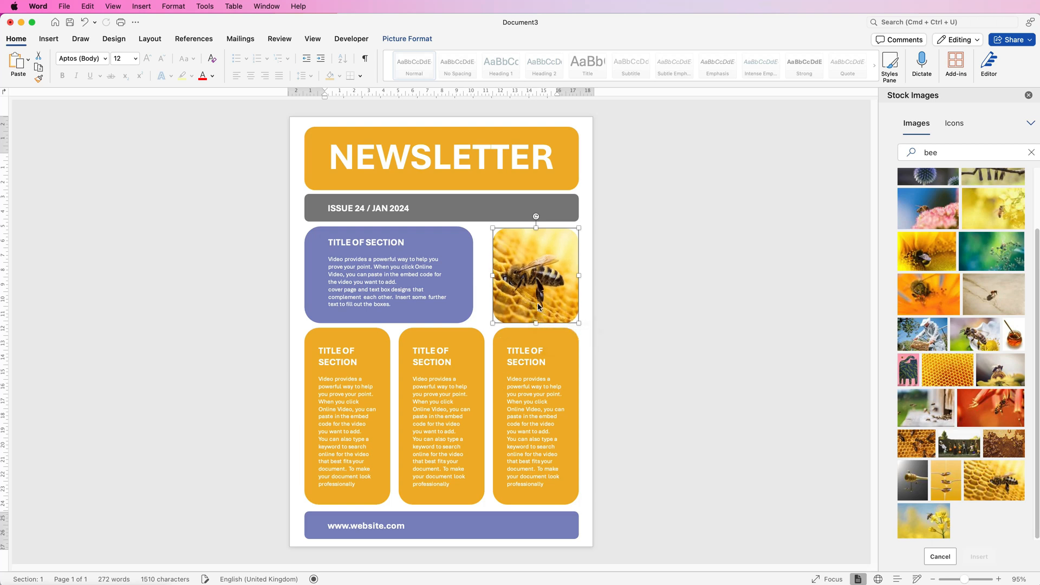
Widen the lilac section box rightward up to the bee photo, then deselect
click(388, 276)
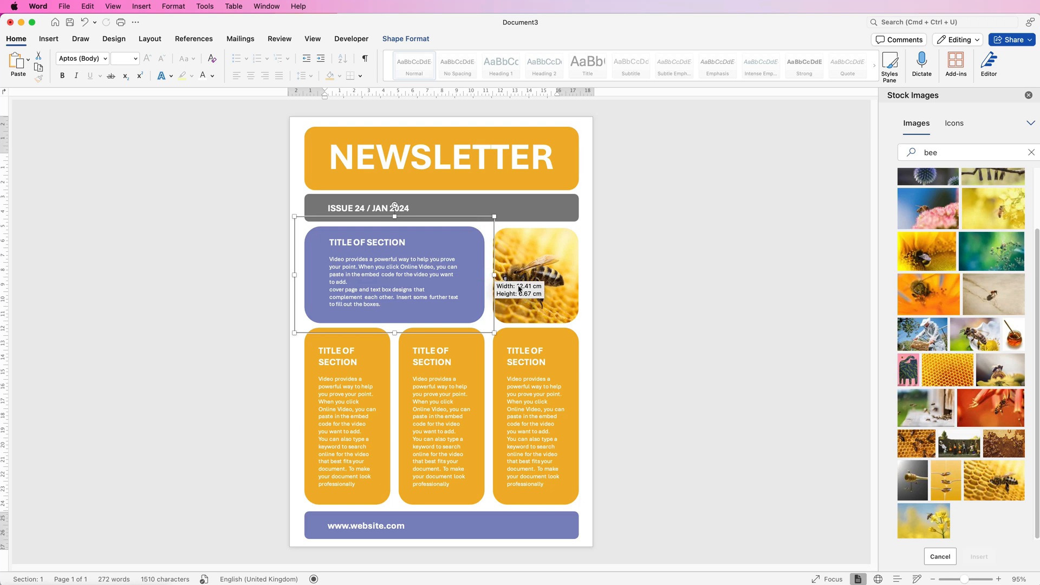
click(605, 345)
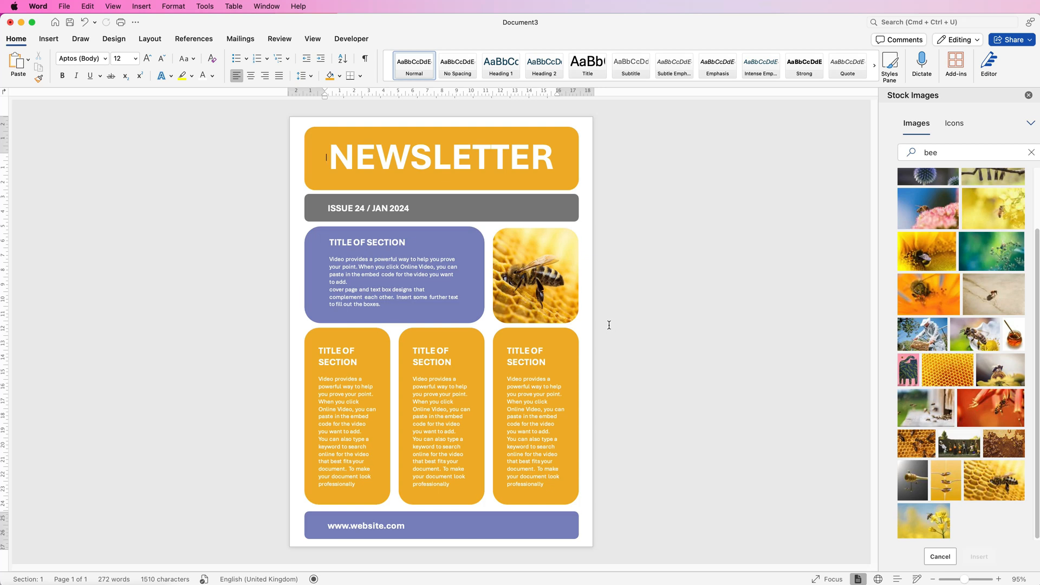
mouse_move(609, 328)
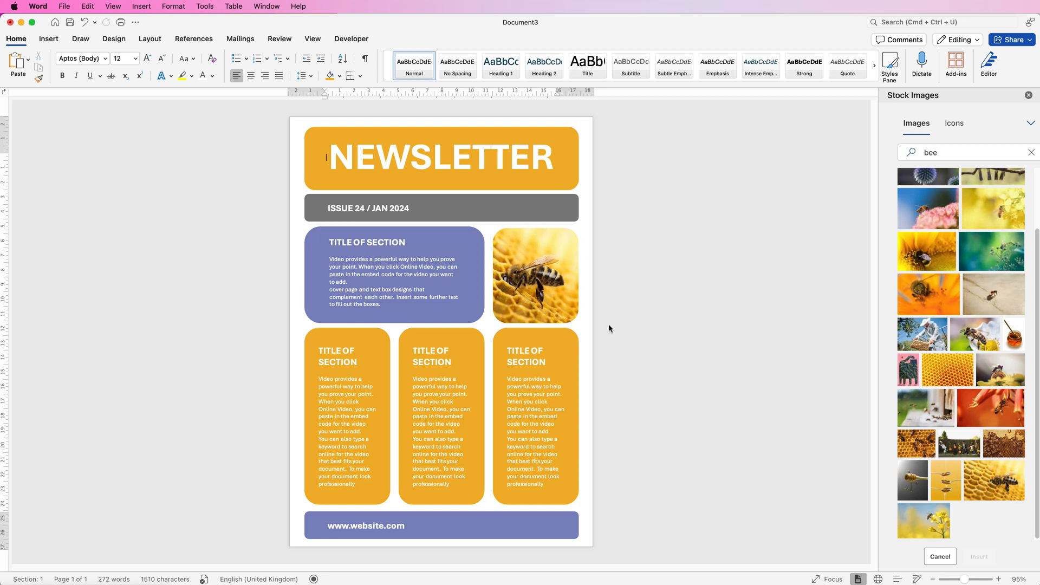
mouse_move(64, 6)
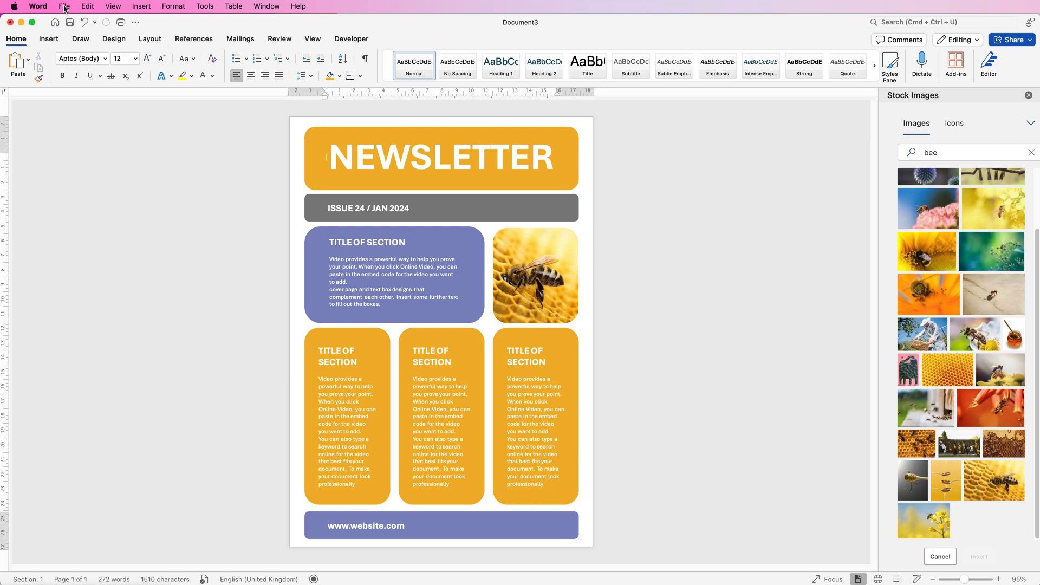
click(64, 6)
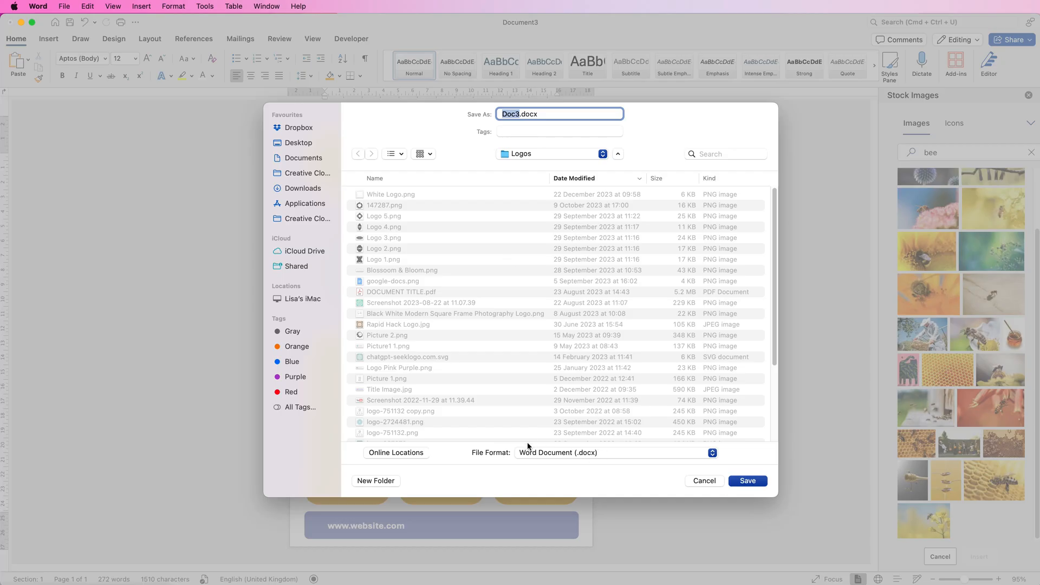
mouse_move(603, 454)
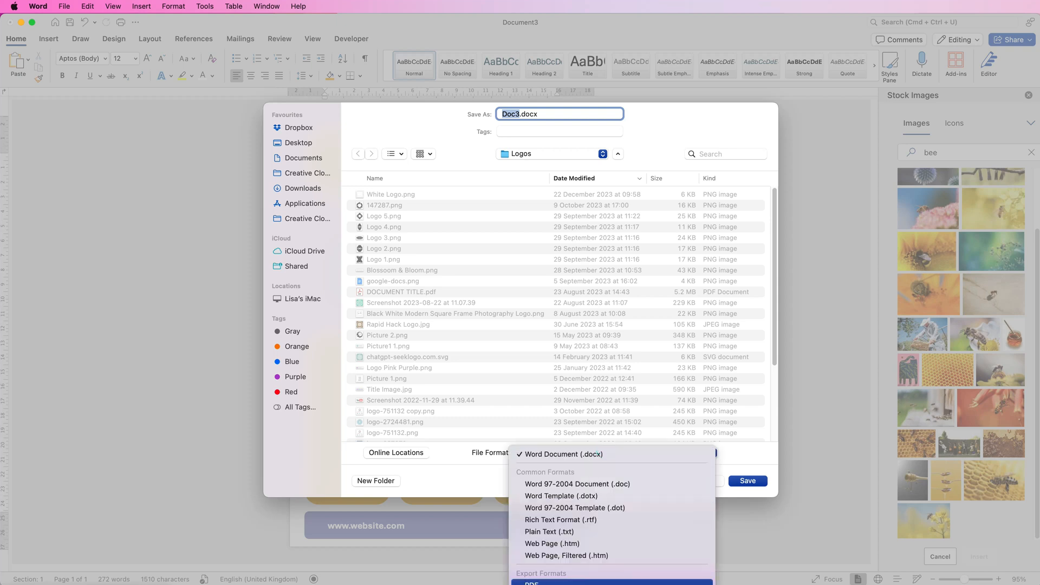
mouse_move(748, 459)
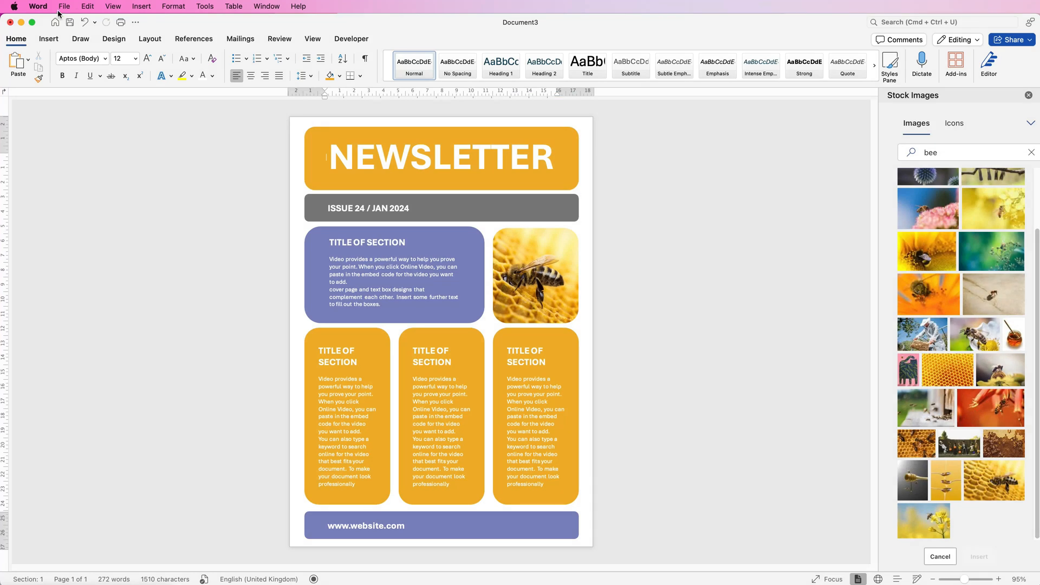
click(64, 6)
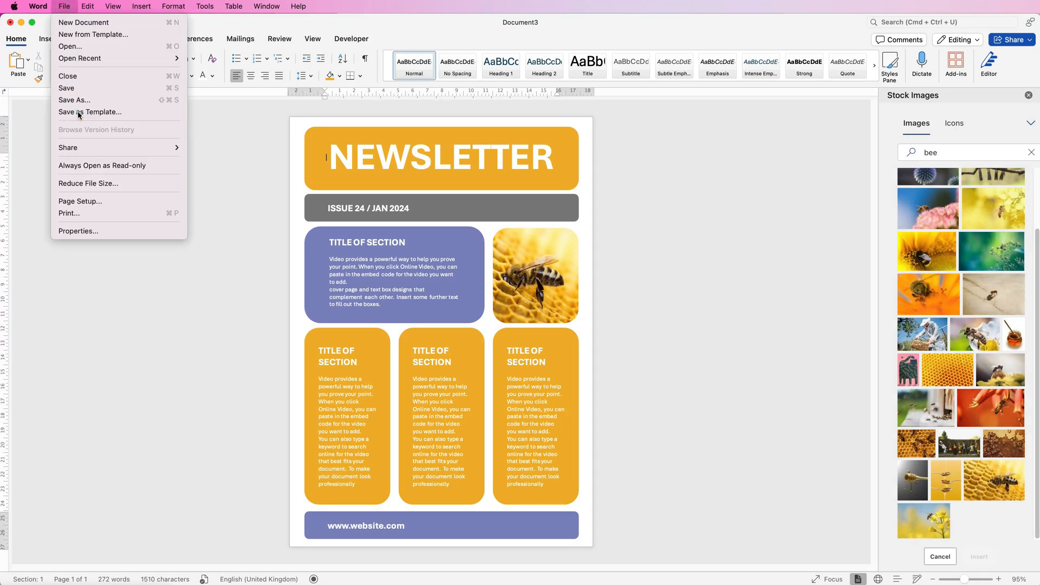
click(91, 112)
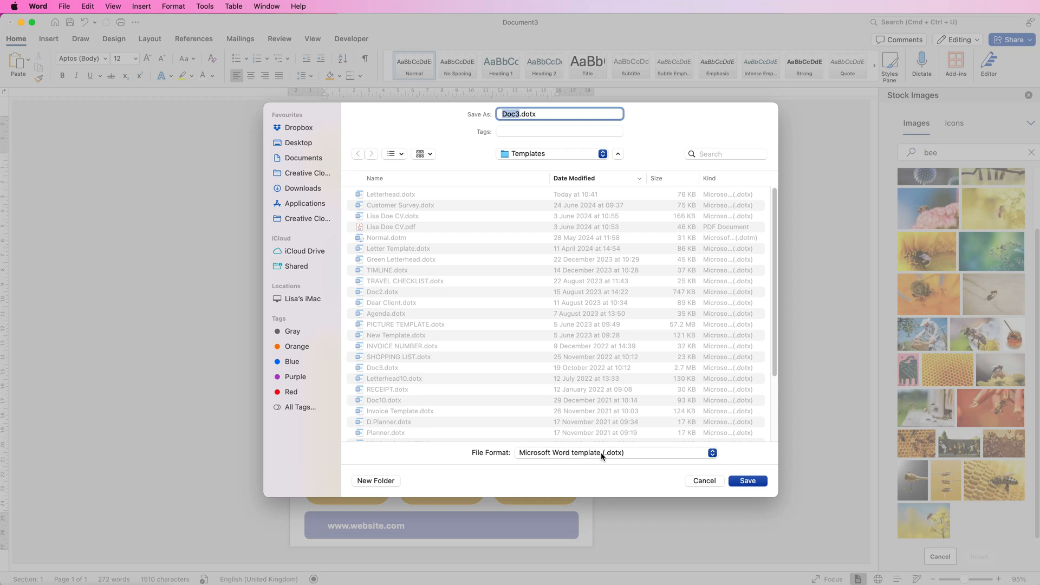
mouse_move(704, 482)
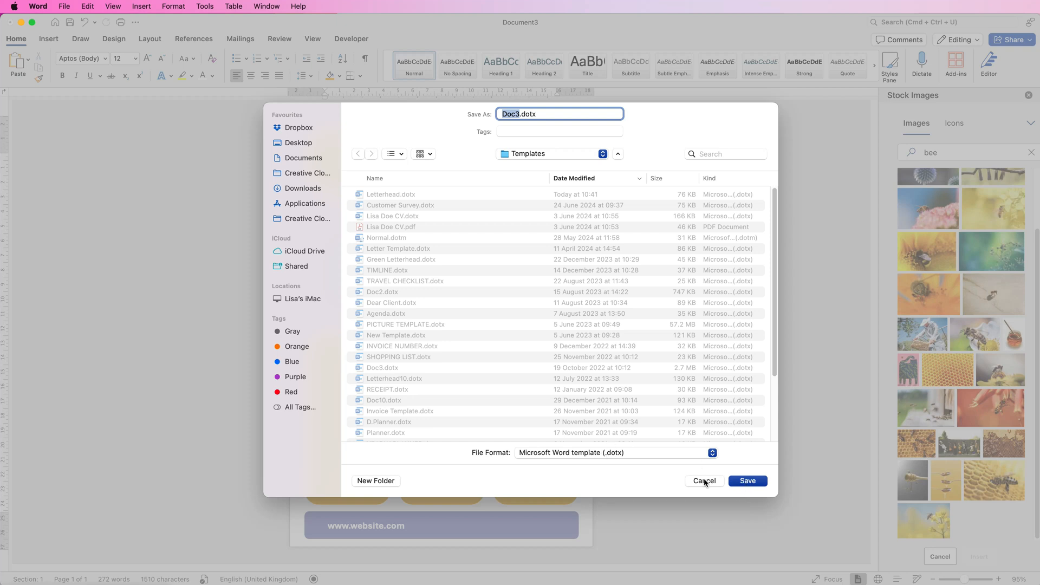
click(704, 481)
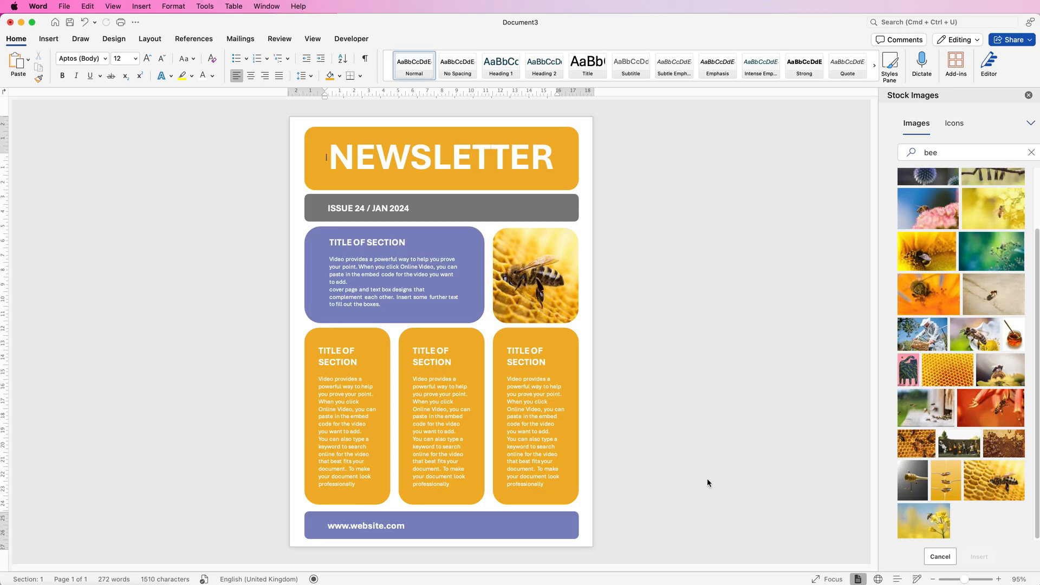